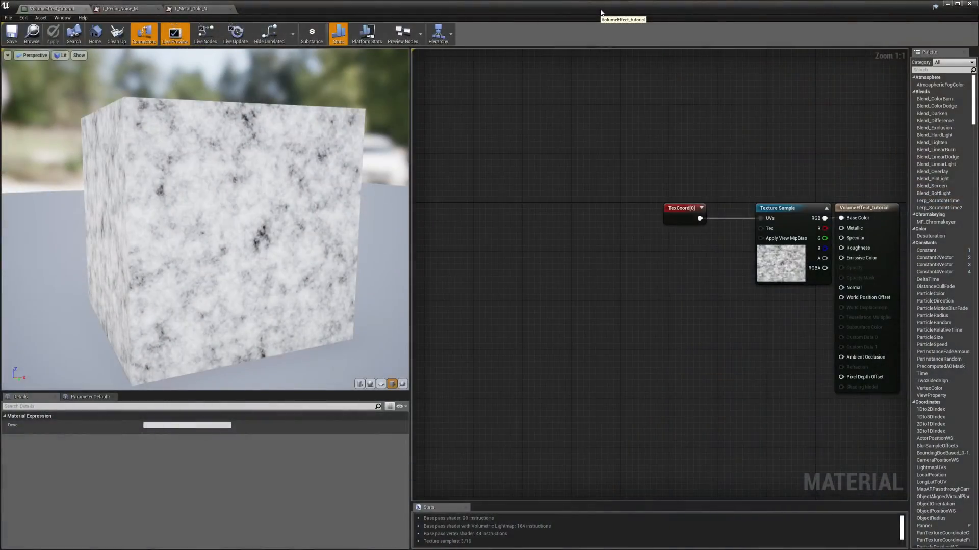
pyautogui.moveTo(668, 189)
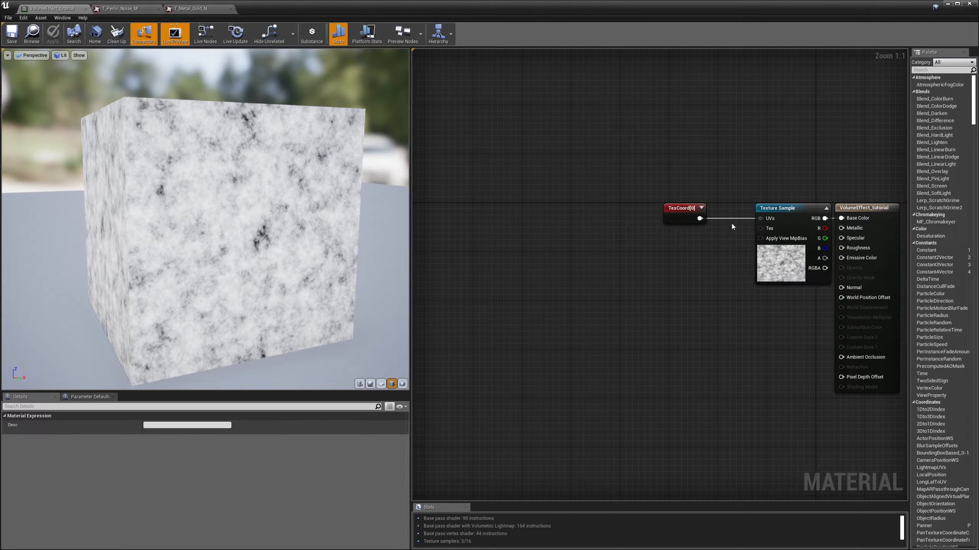
pyautogui.moveTo(779, 179)
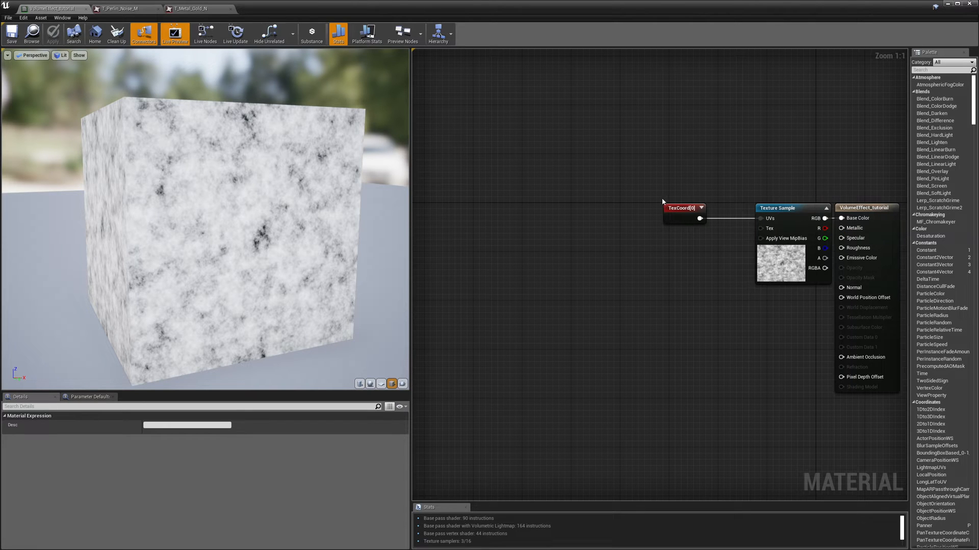
pyautogui.moveTo(208, 165)
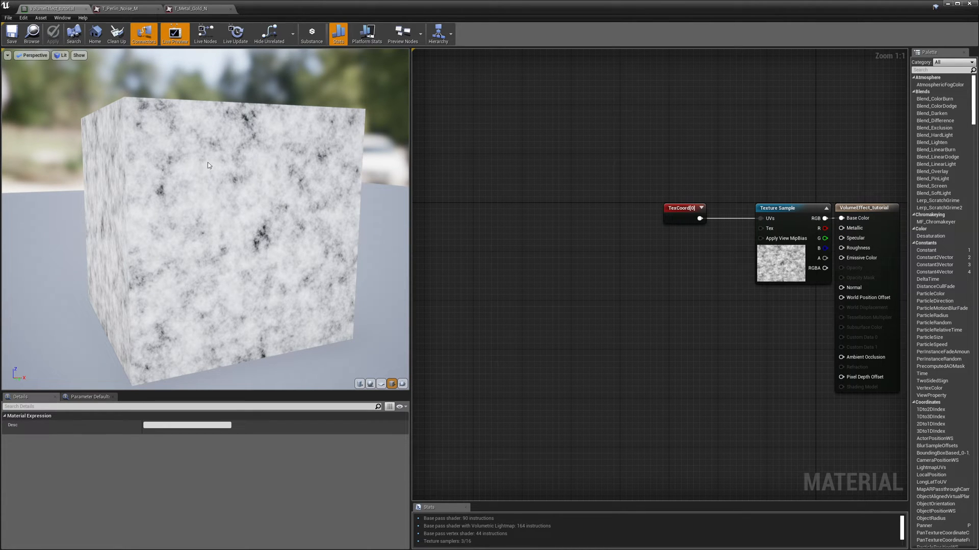
pyautogui.moveTo(116, 14)
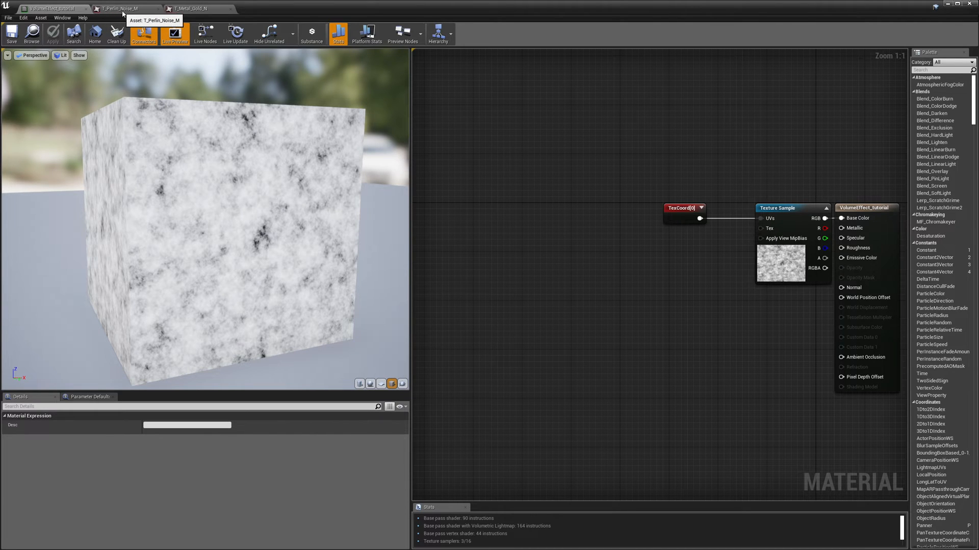
# Step: Inspect the Perlin noise texture, then return to the VolumeEffect_tutorial material graph
pyautogui.click(114, 9)
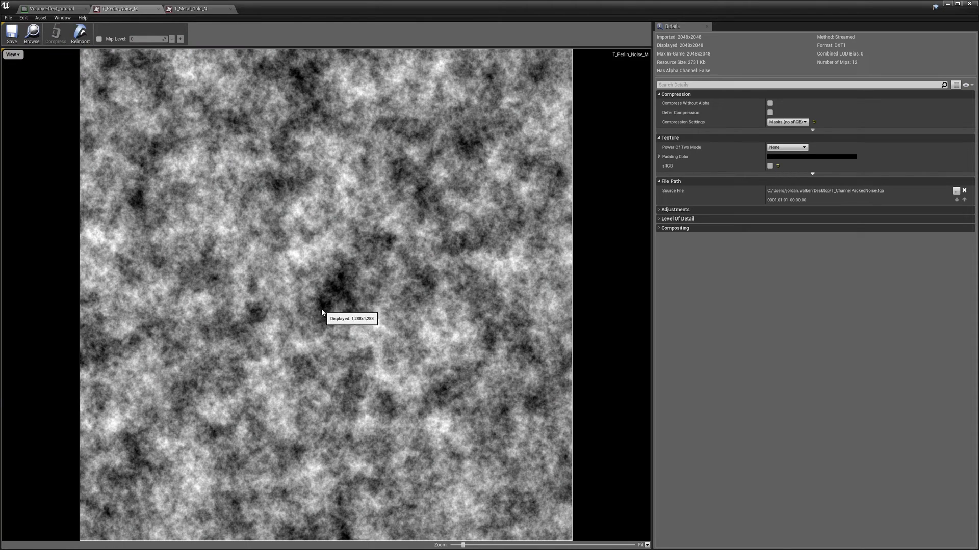
pyautogui.moveTo(490, 359)
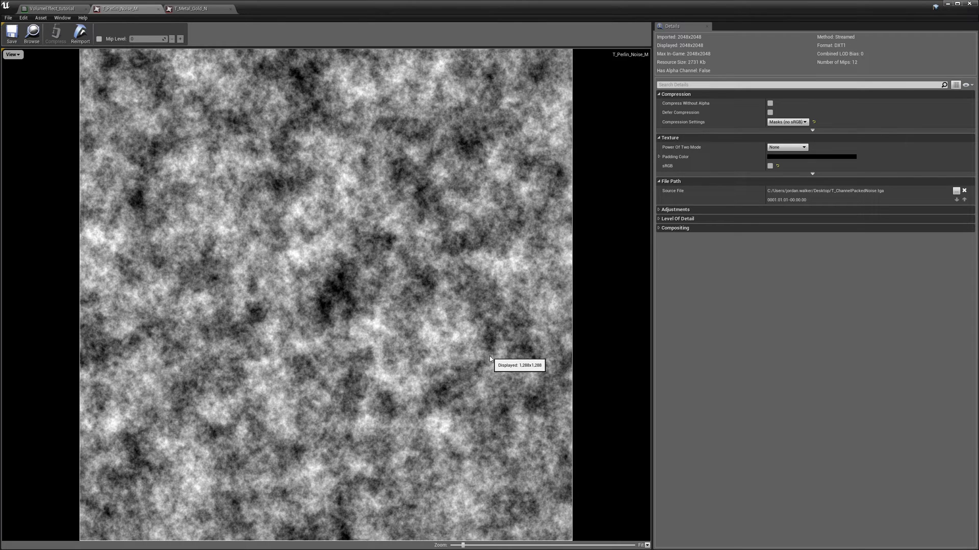
pyautogui.click(40, 8)
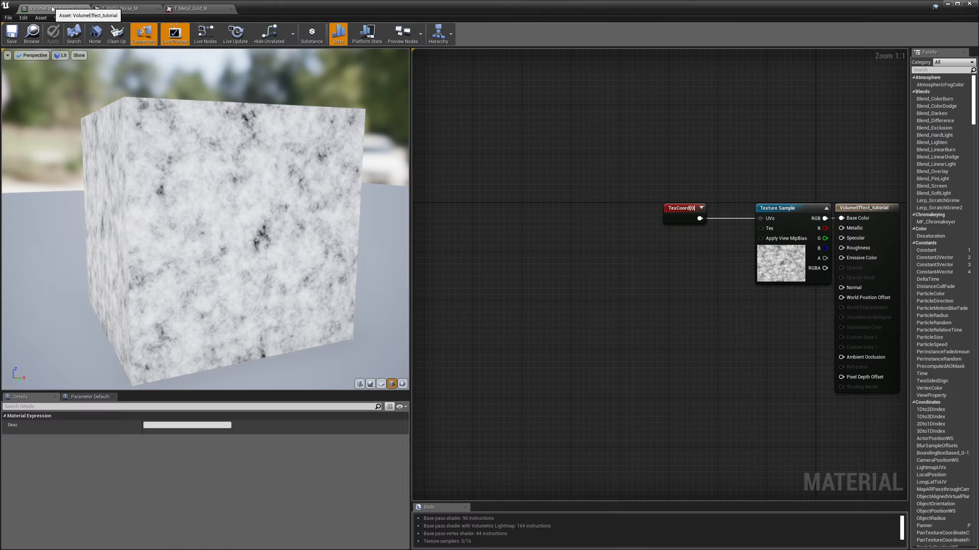
pyautogui.moveTo(734, 178)
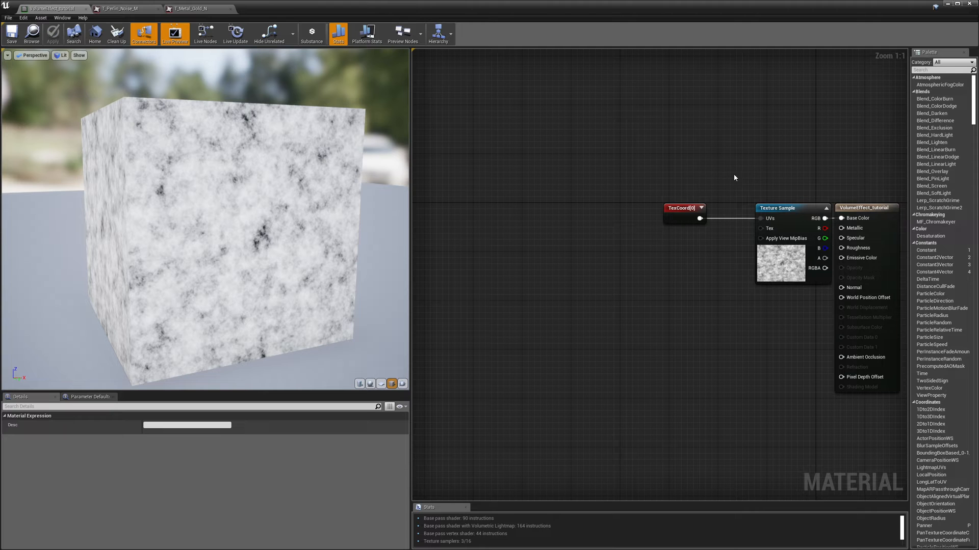
pyautogui.moveTo(282, 235)
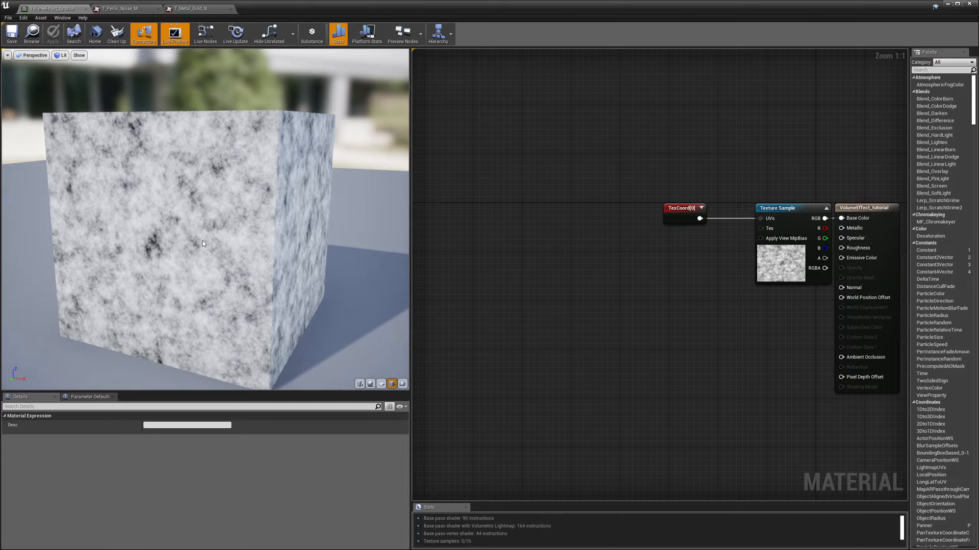
pyautogui.moveTo(196, 232)
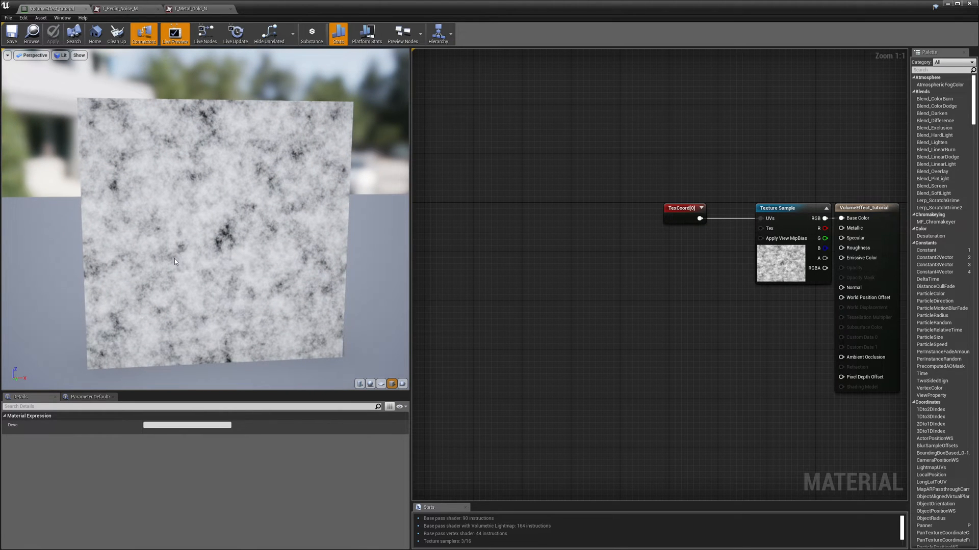
pyautogui.moveTo(176, 271)
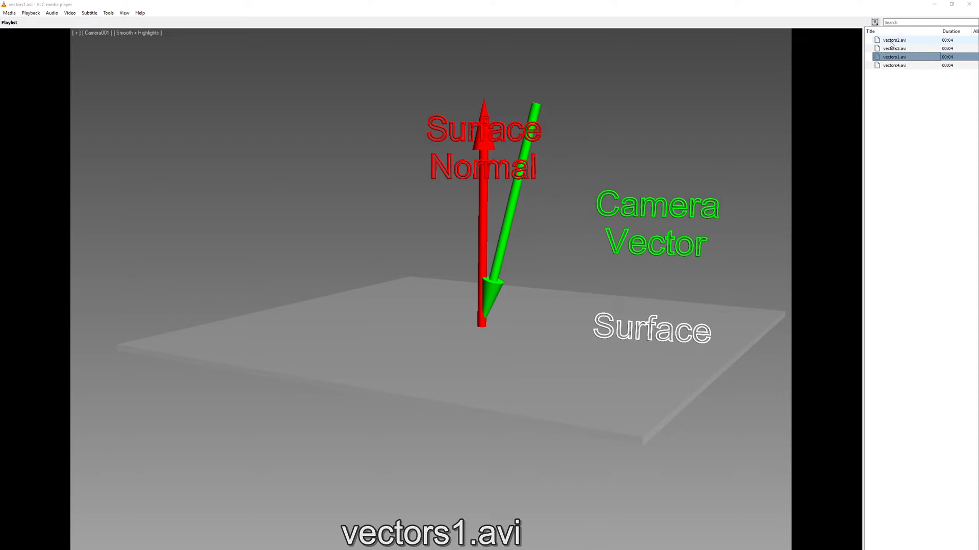
# Step: Play the vectors2.avi diagram clip from the VLC playlist
pyautogui.doubleClick(891, 40)
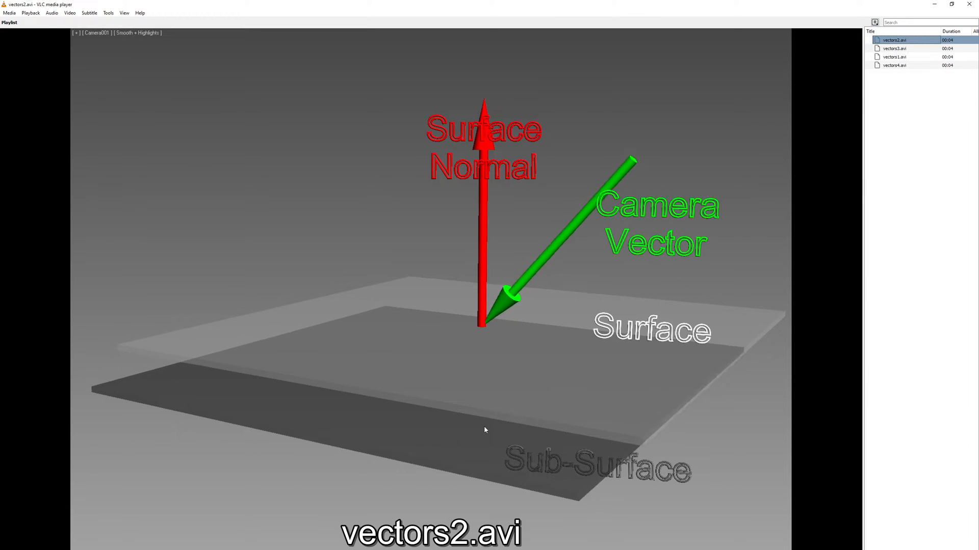
pyautogui.moveTo(590, 367)
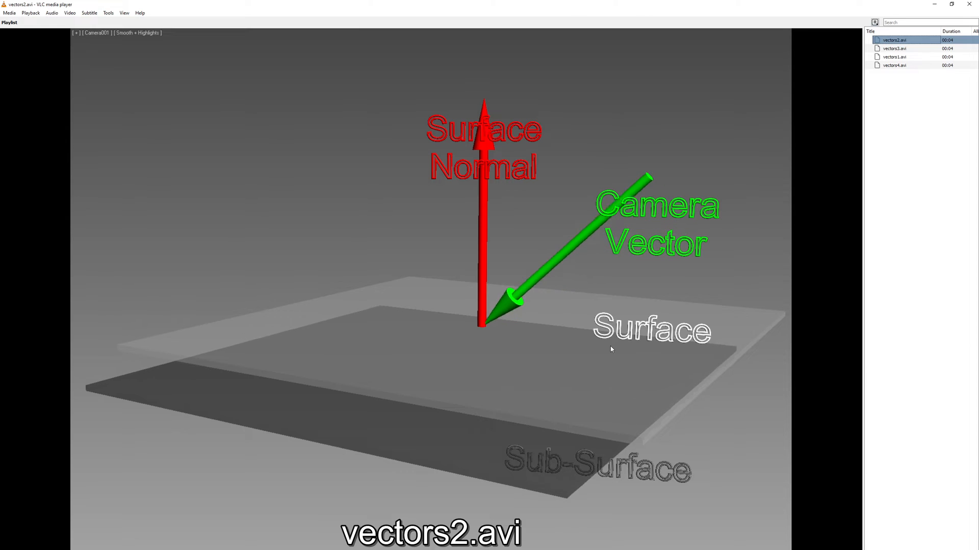
pyautogui.moveTo(550, 337)
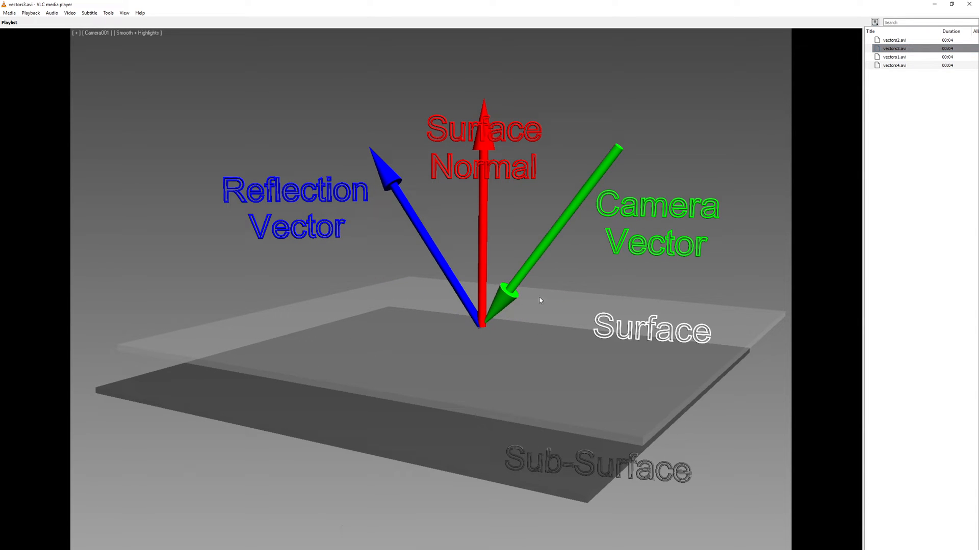
pyautogui.moveTo(475, 337)
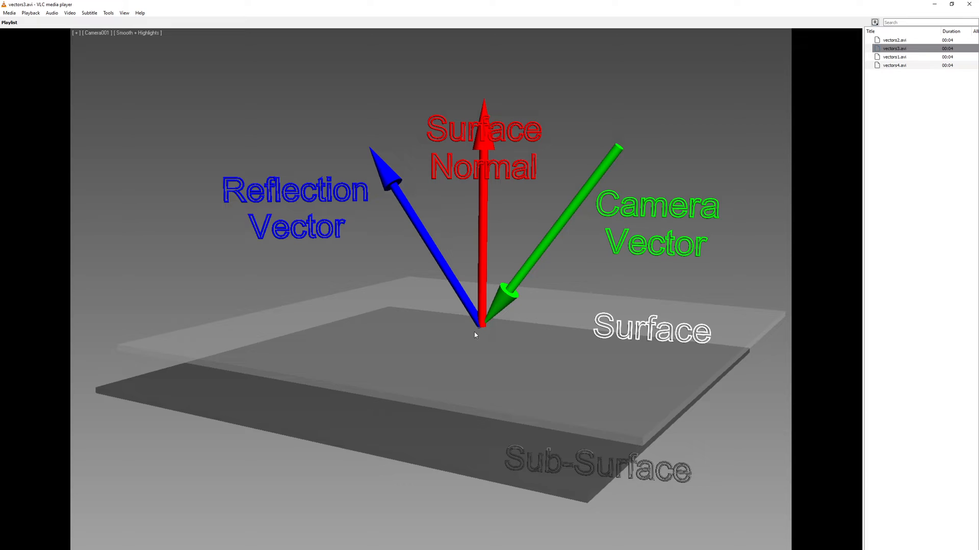
pyautogui.moveTo(656, 145)
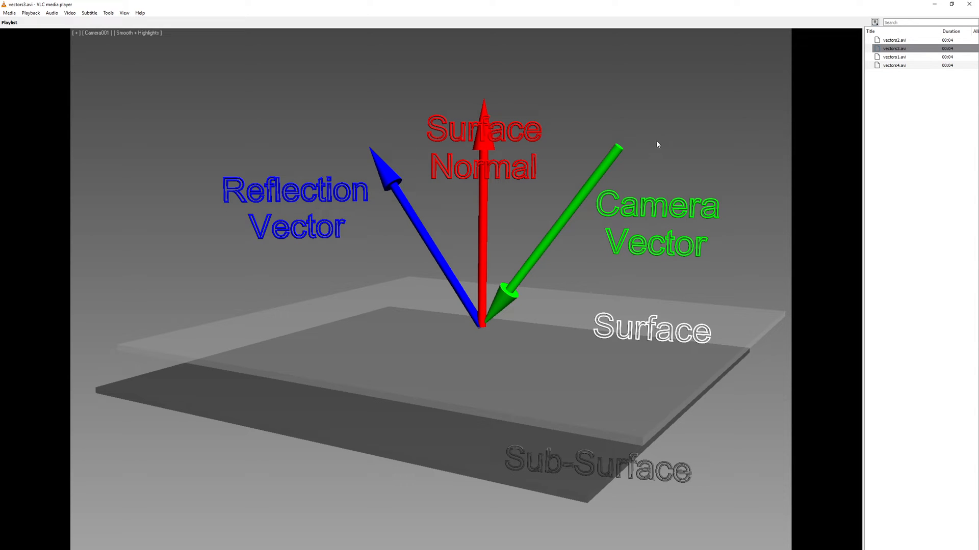
pyautogui.moveTo(626, 160)
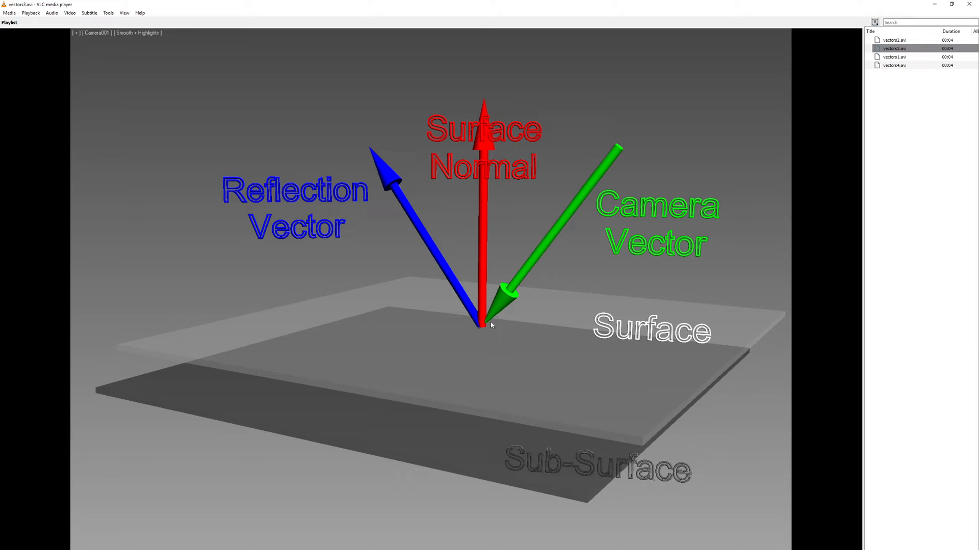
pyautogui.moveTo(489, 276)
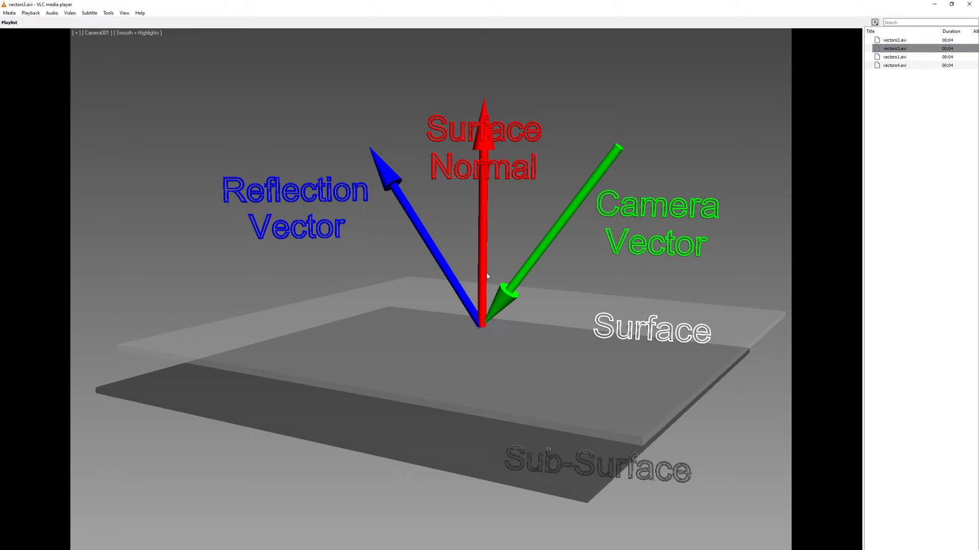
pyautogui.moveTo(487, 328)
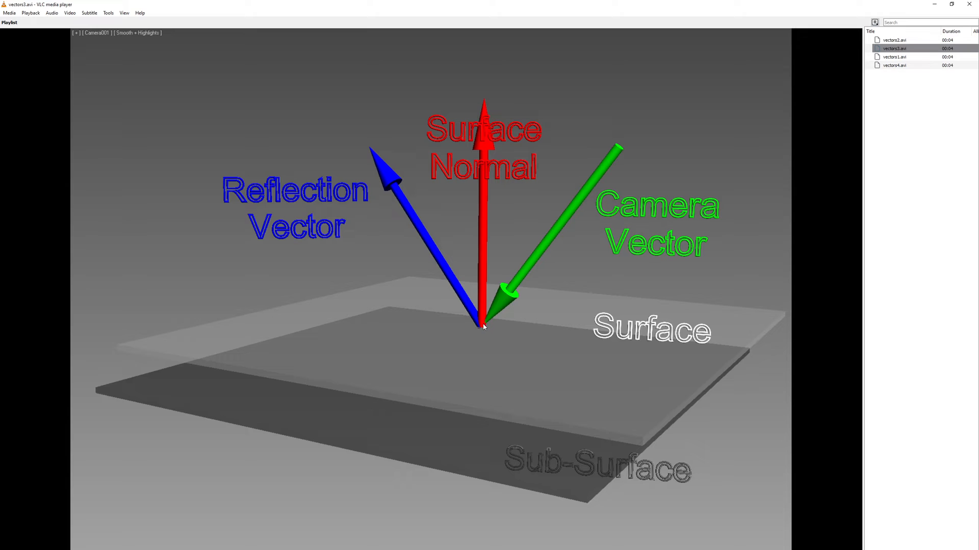
pyautogui.moveTo(503, 313)
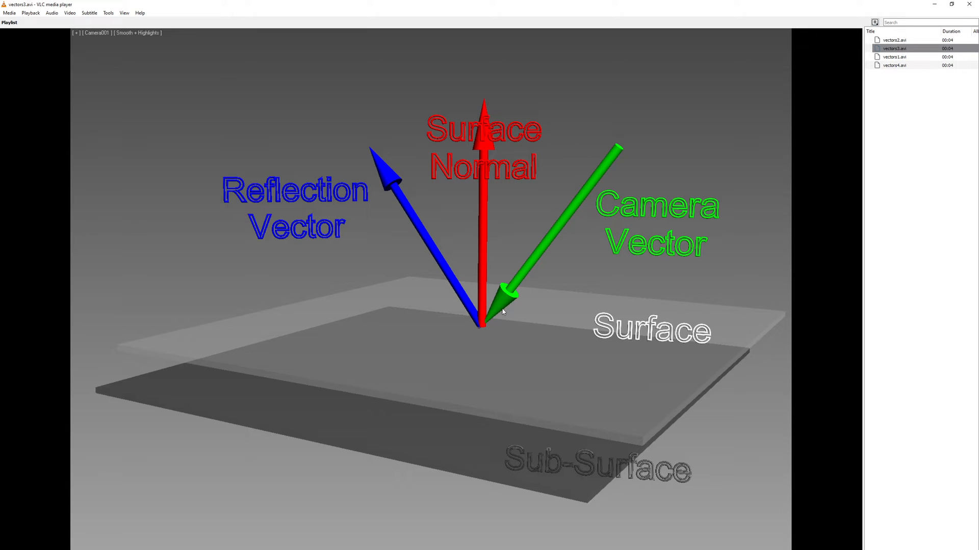
pyautogui.moveTo(437, 282)
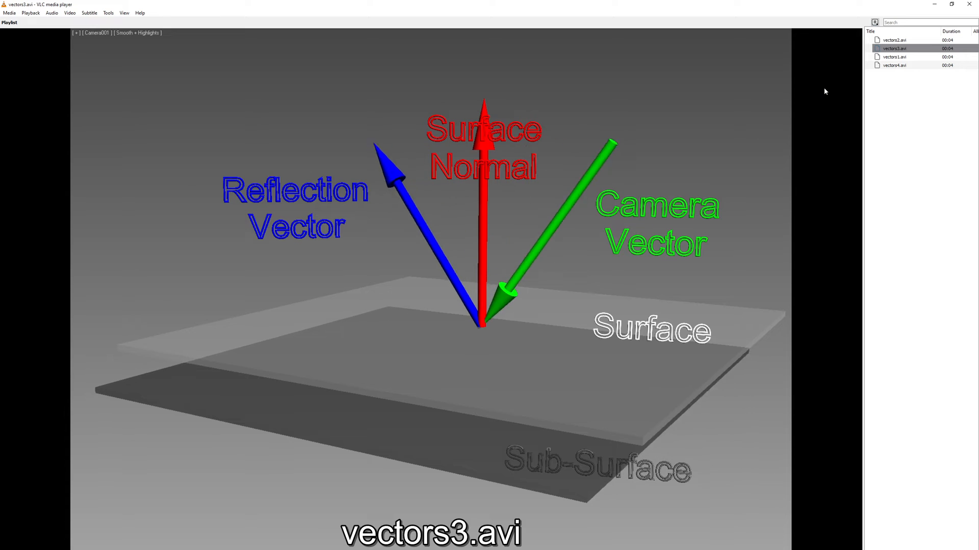
# Step: Play the next vector diagram clip from the VLC playlist
pyautogui.doubleClick(895, 66)
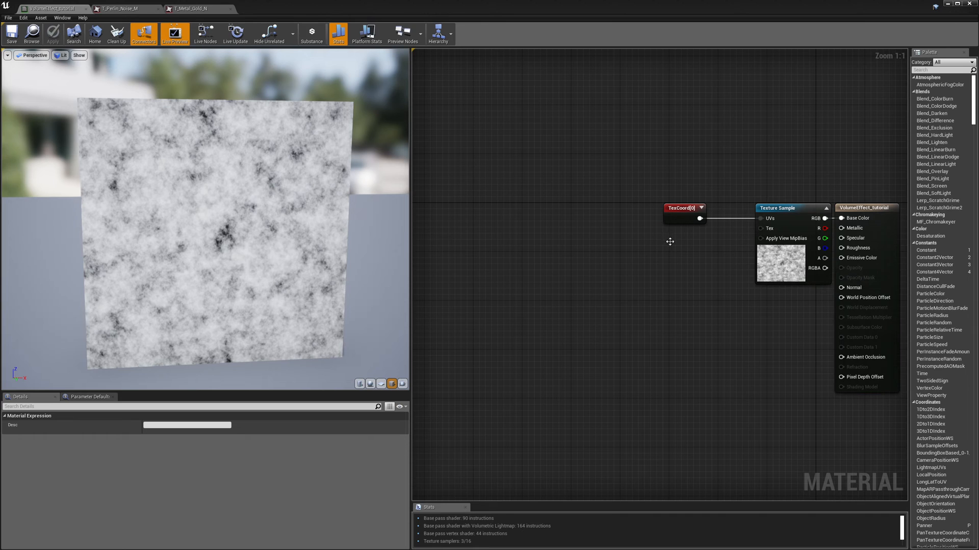
pyautogui.moveTo(600, 276)
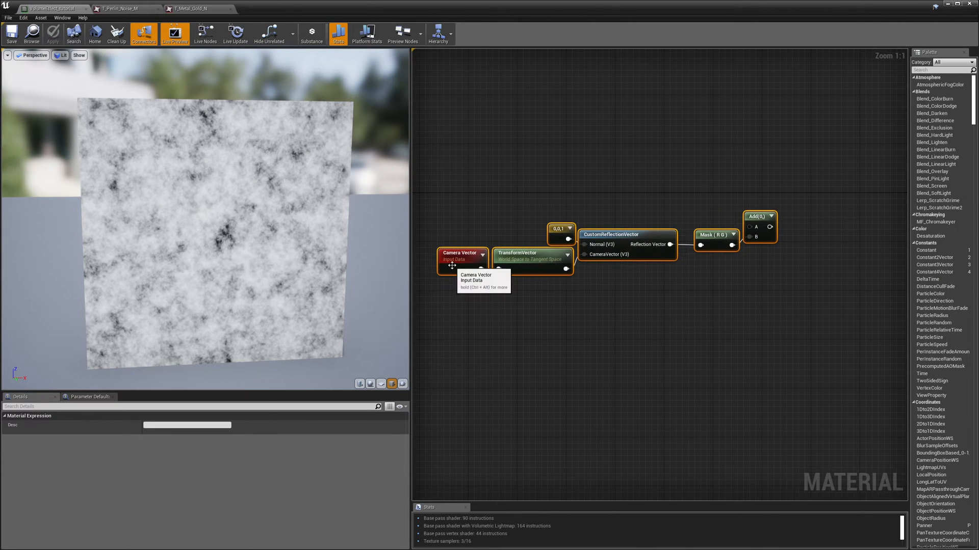
pyautogui.moveTo(503, 281)
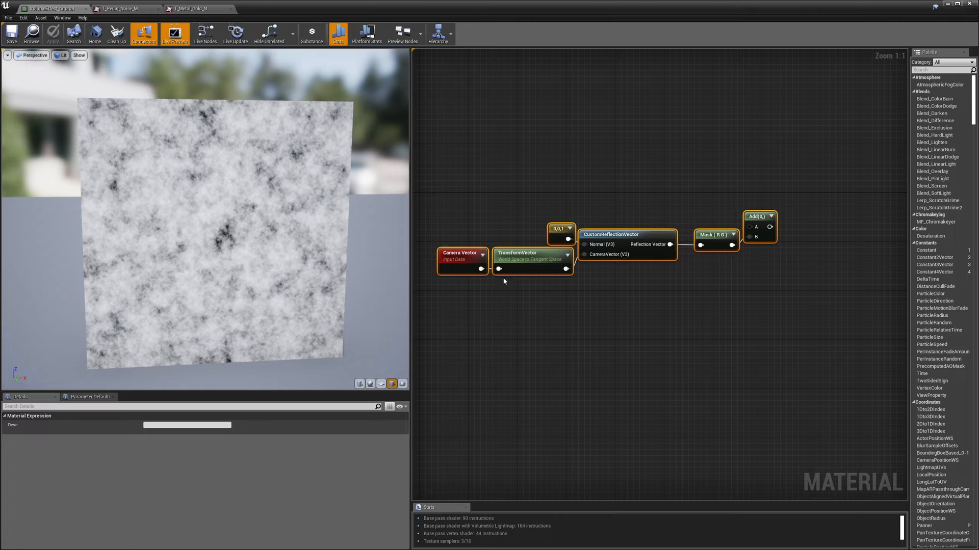
pyautogui.moveTo(529, 266)
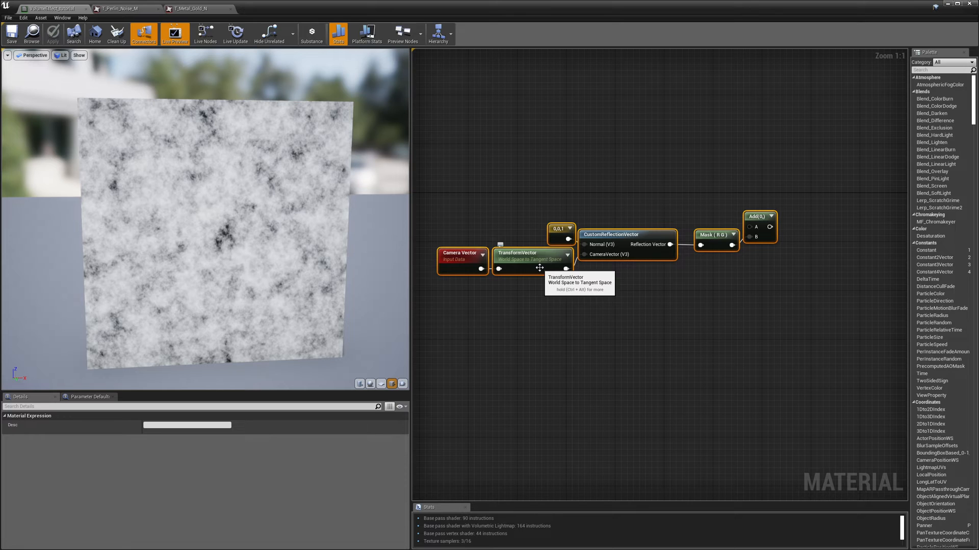
pyautogui.moveTo(558, 235)
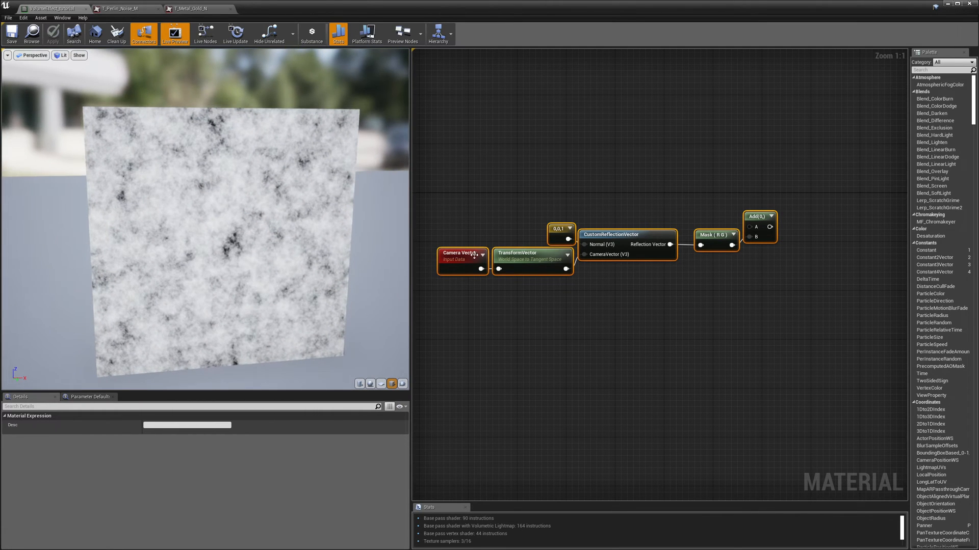
pyautogui.moveTo(587, 243)
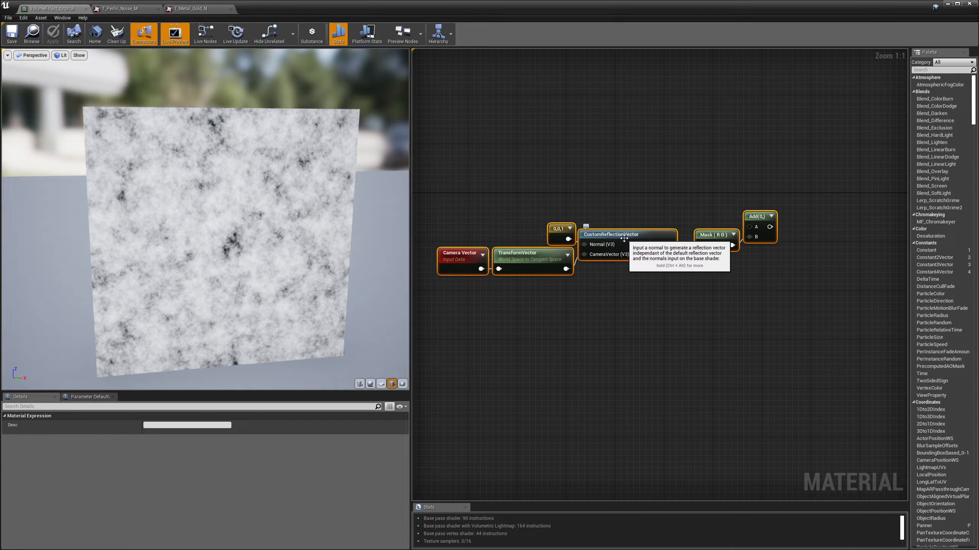
# Step: Check the 0,0,1 values of the normal Constant3Vector feeding the custom reflection vector
pyautogui.click(558, 228)
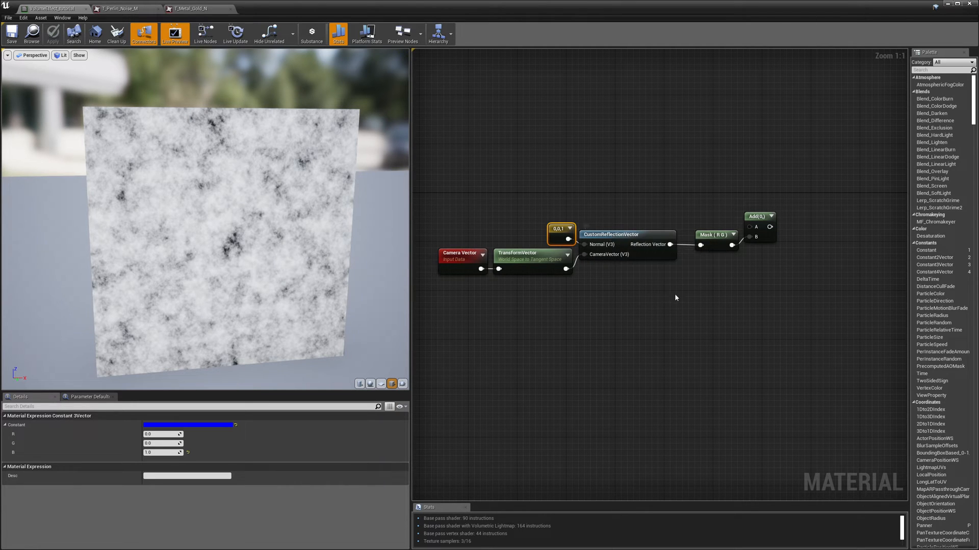
pyautogui.moveTo(718, 238)
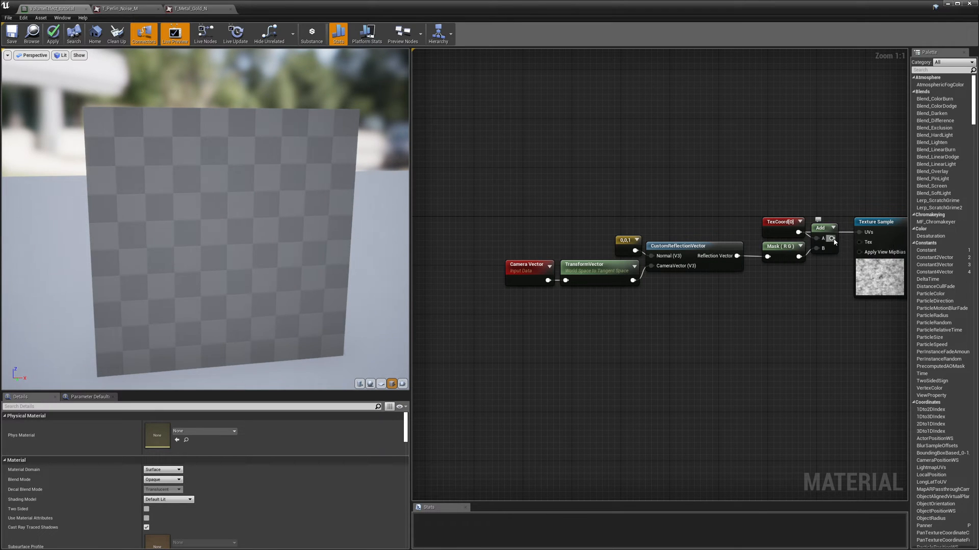
pyautogui.moveTo(828, 247)
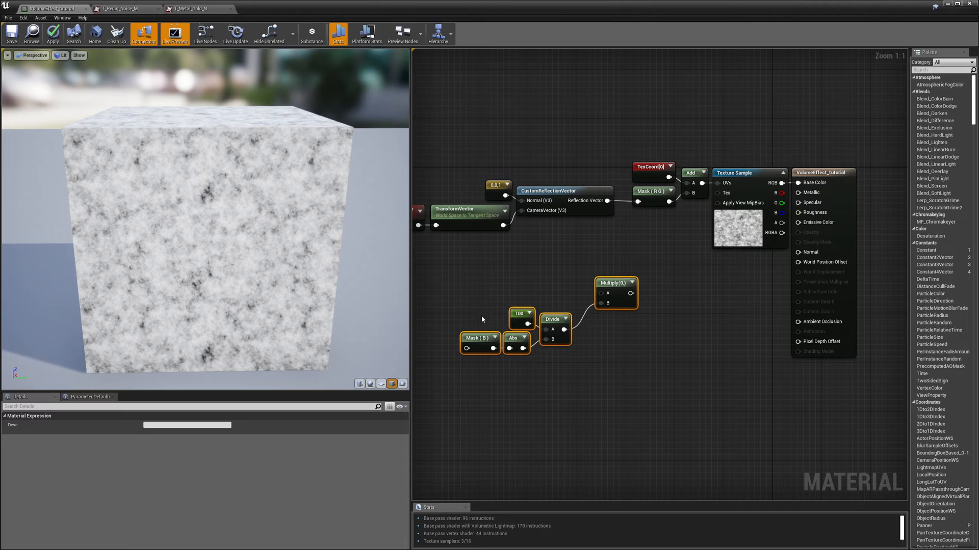
# Step: Feed the reflection vector into the Mask (B) branch and select the 100 constant
pyautogui.moveTo(606, 201); pyautogui.dragTo(512, 256)
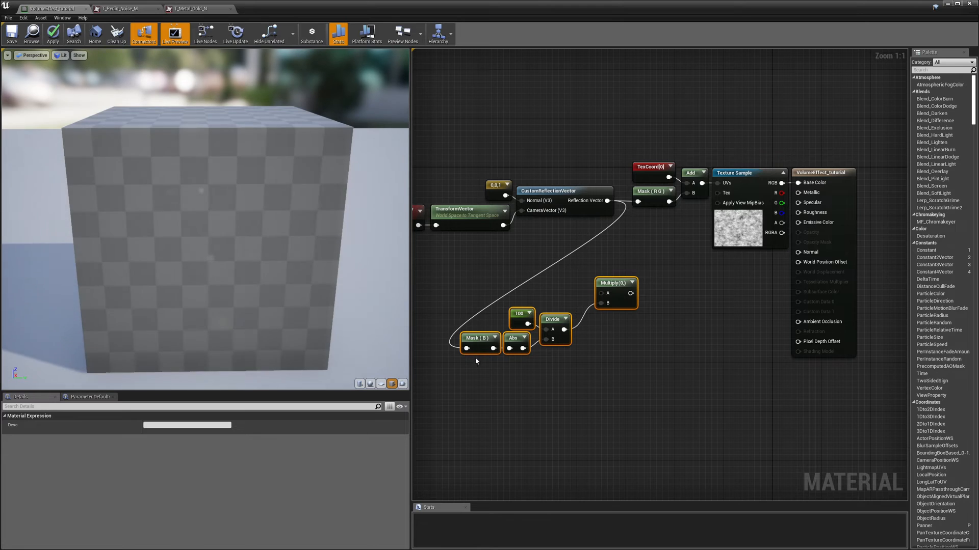
pyautogui.moveTo(515, 337)
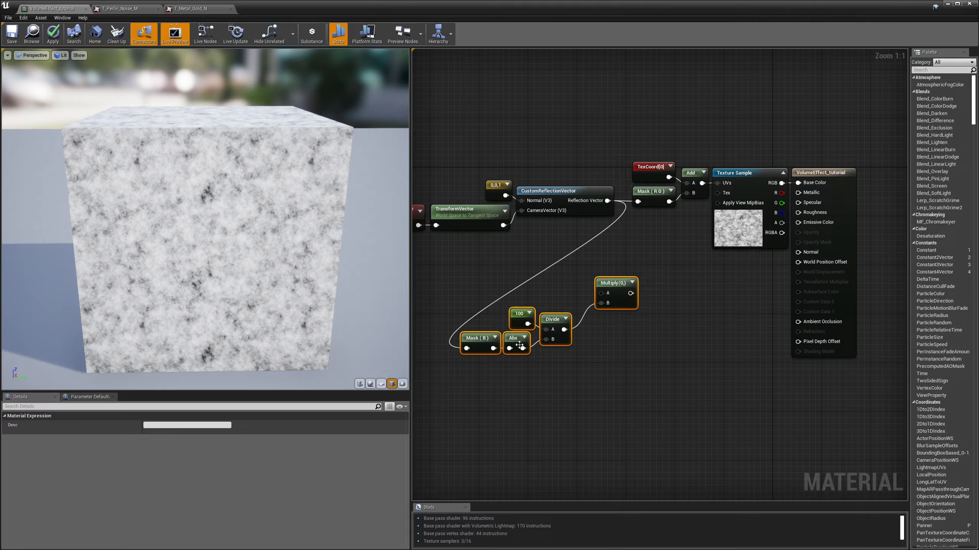
pyautogui.click(519, 314)
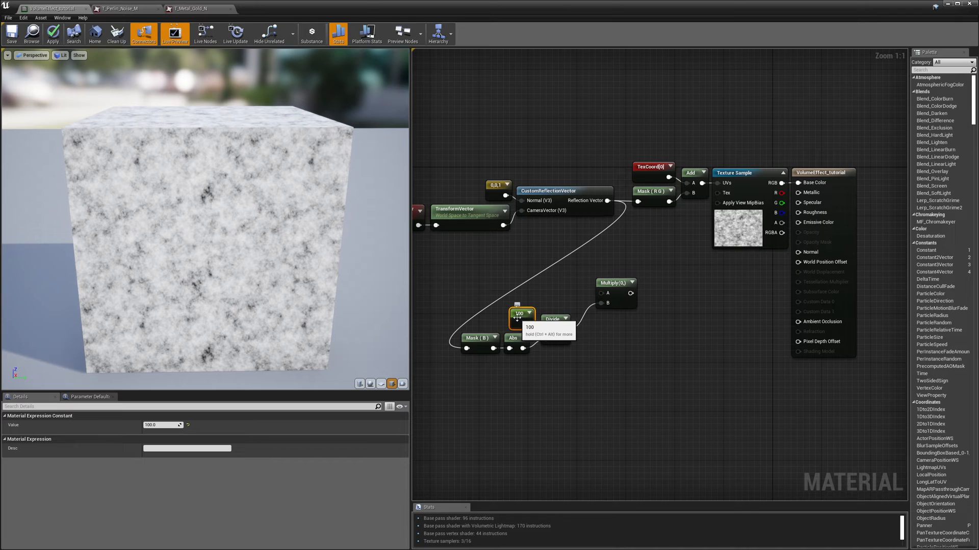
# Step: Set the depth constant feeding the Divide from 100 to 1.0
pyautogui.click(517, 314)
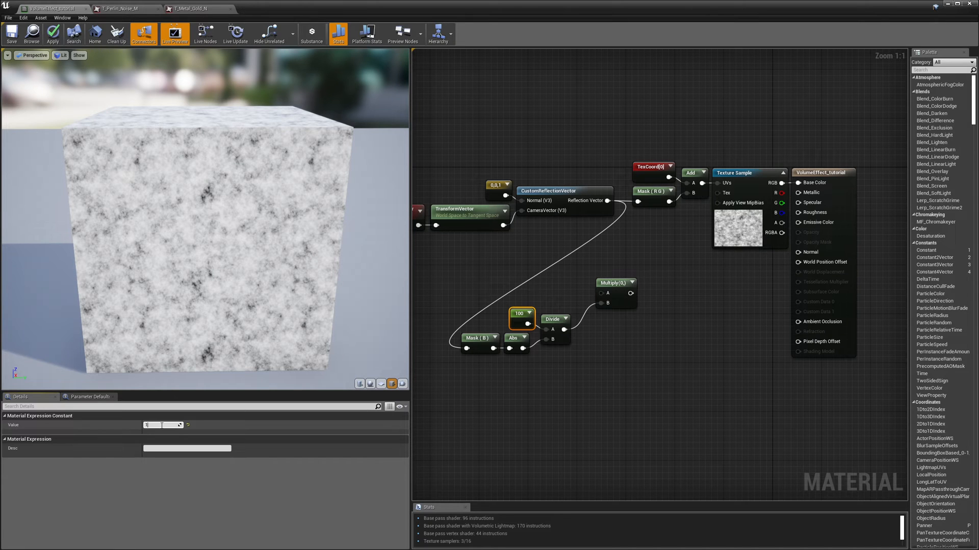
pyautogui.write('1.0')
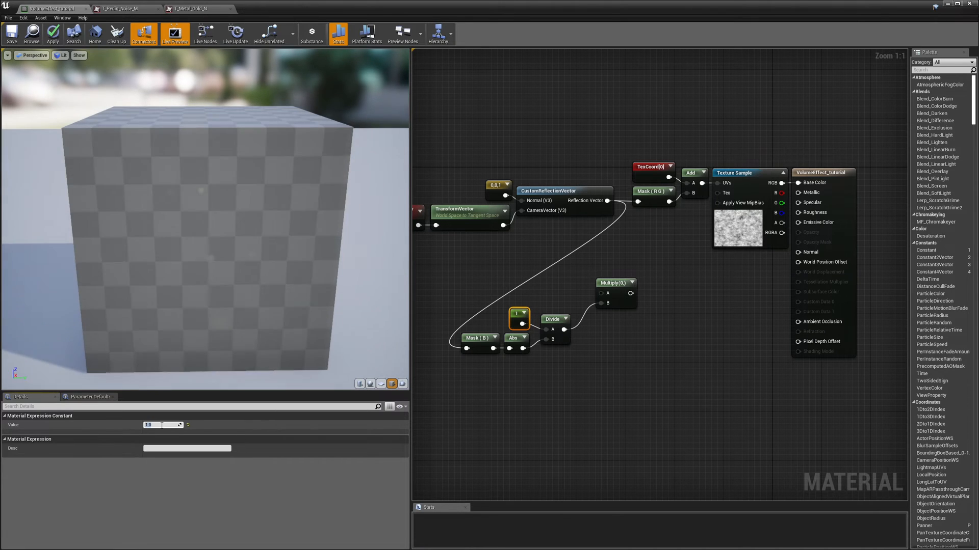
pyautogui.moveTo(556, 343)
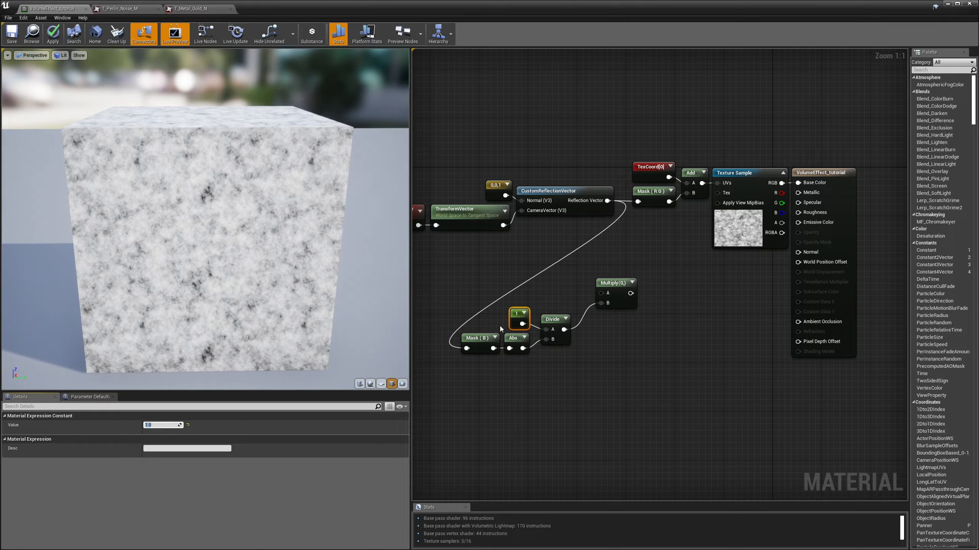
pyautogui.moveTo(607, 206)
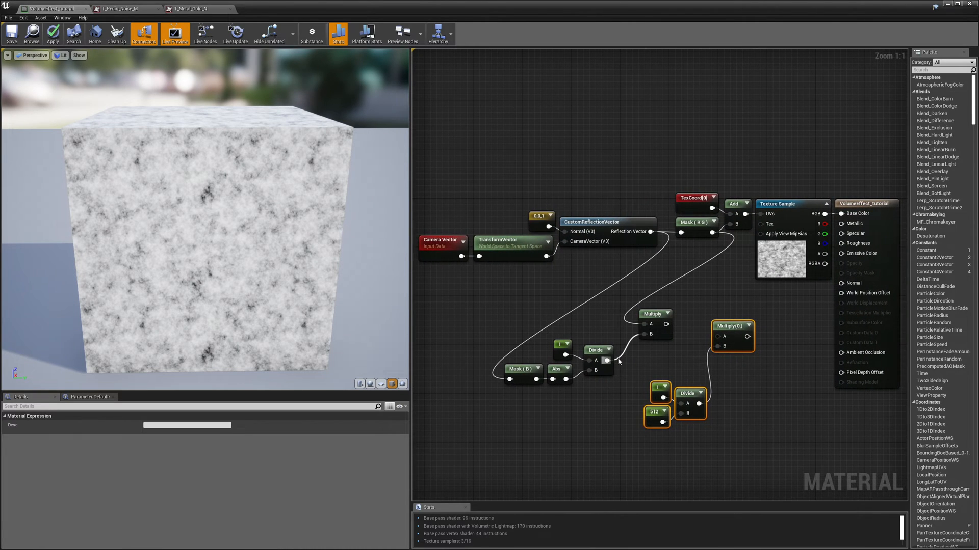
pyautogui.moveTo(610, 424)
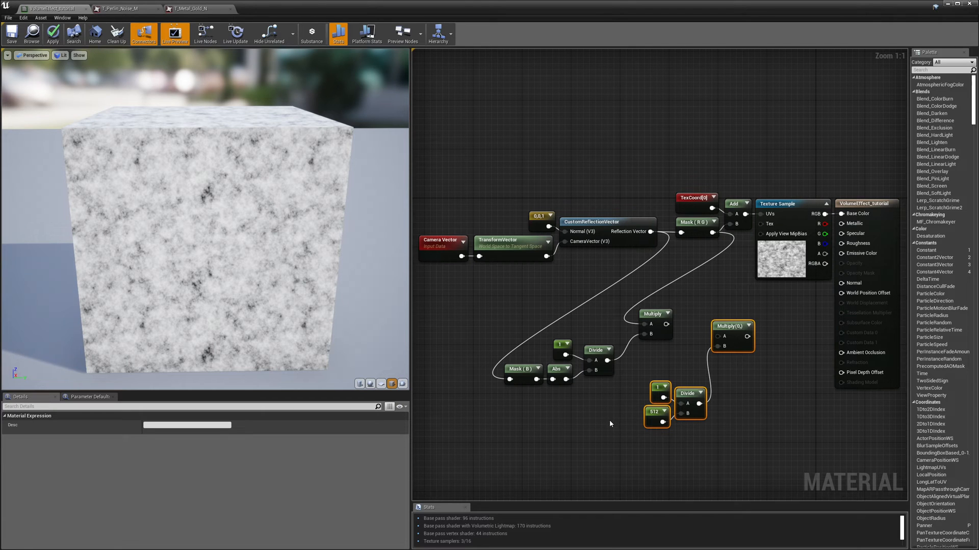
pyautogui.moveTo(630, 427)
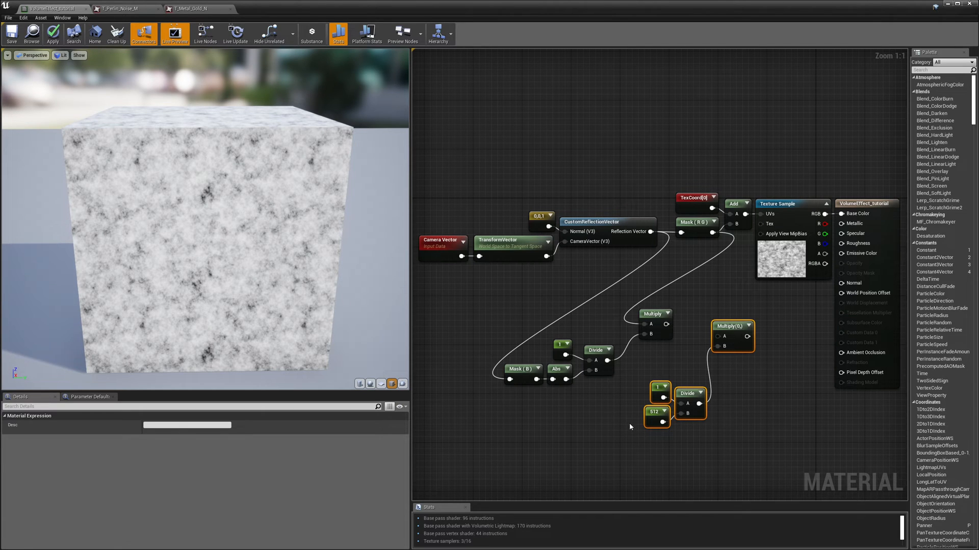
# Step: Check the 512 constant's value and select the Mask (R G) node for wiring
pyautogui.click(654, 412)
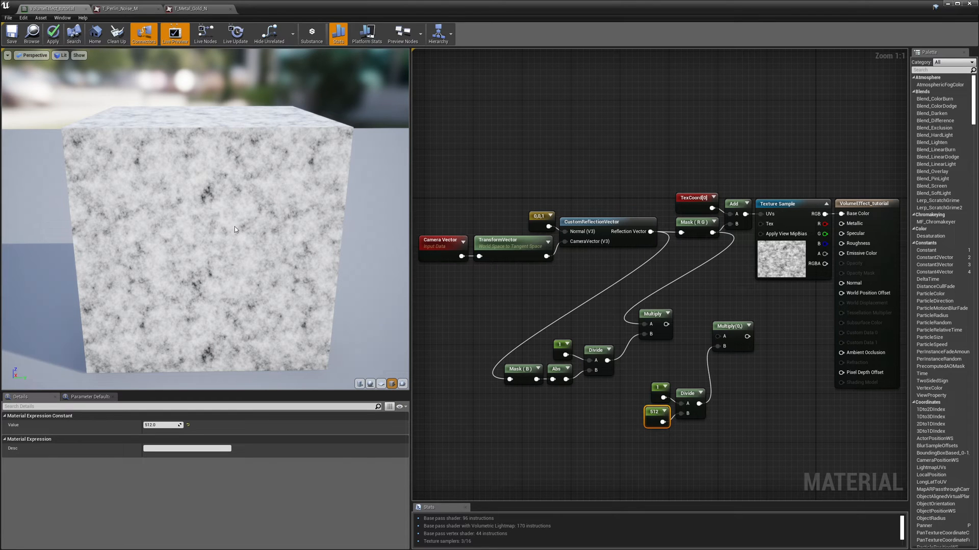
pyautogui.moveTo(665, 324)
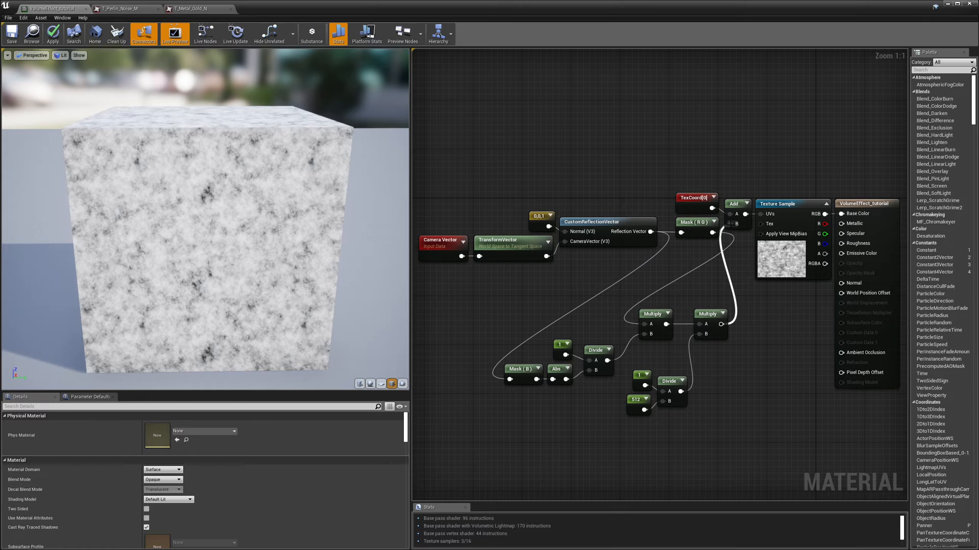
pyautogui.click(688, 222)
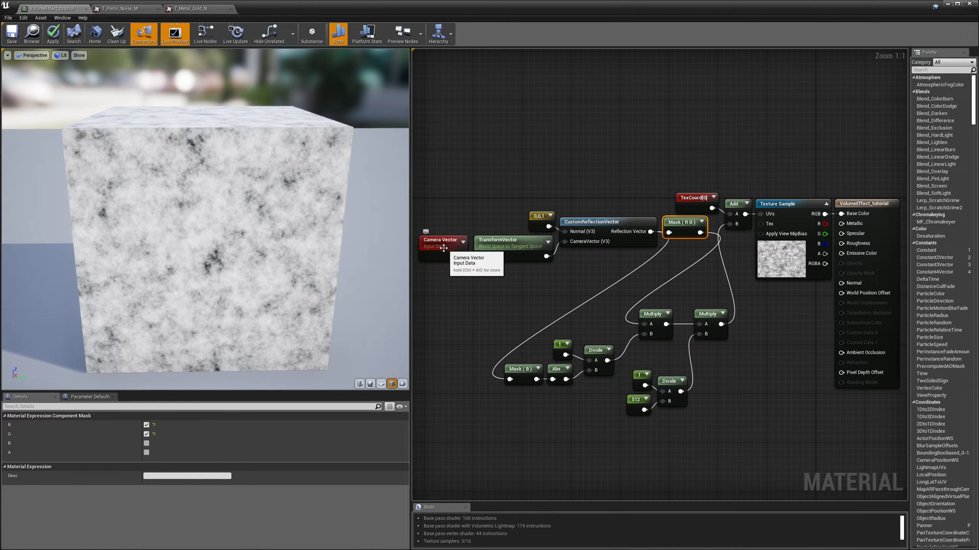
pyautogui.moveTo(507, 253)
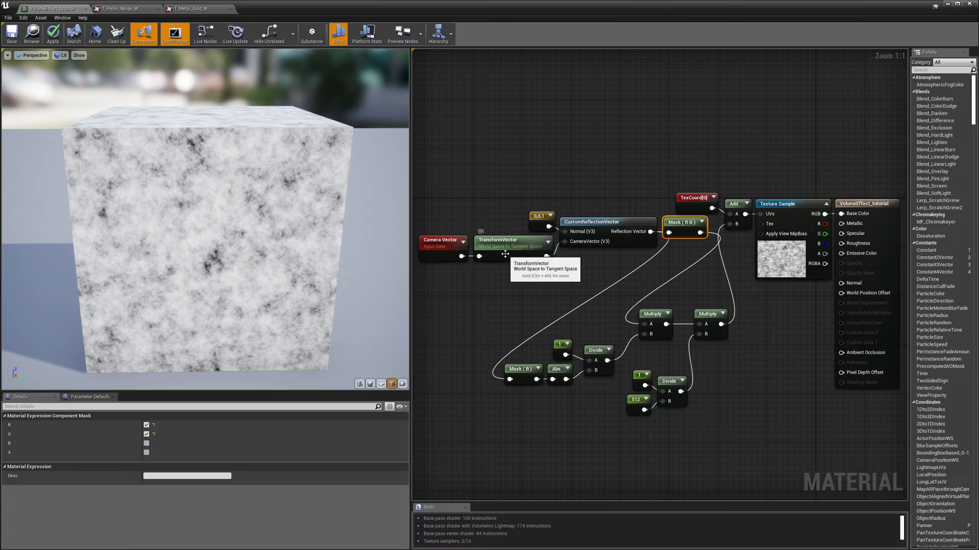
pyautogui.moveTo(565, 263)
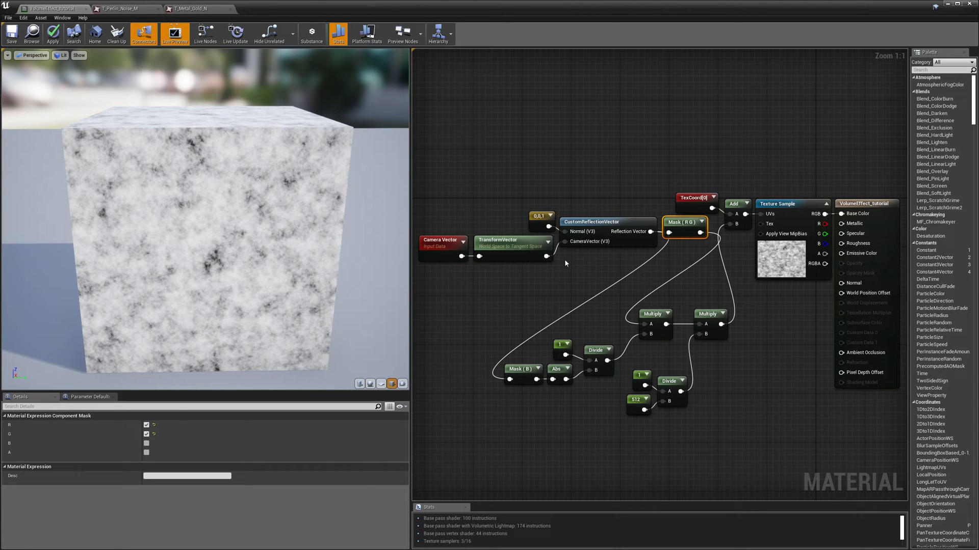
pyautogui.click(539, 216)
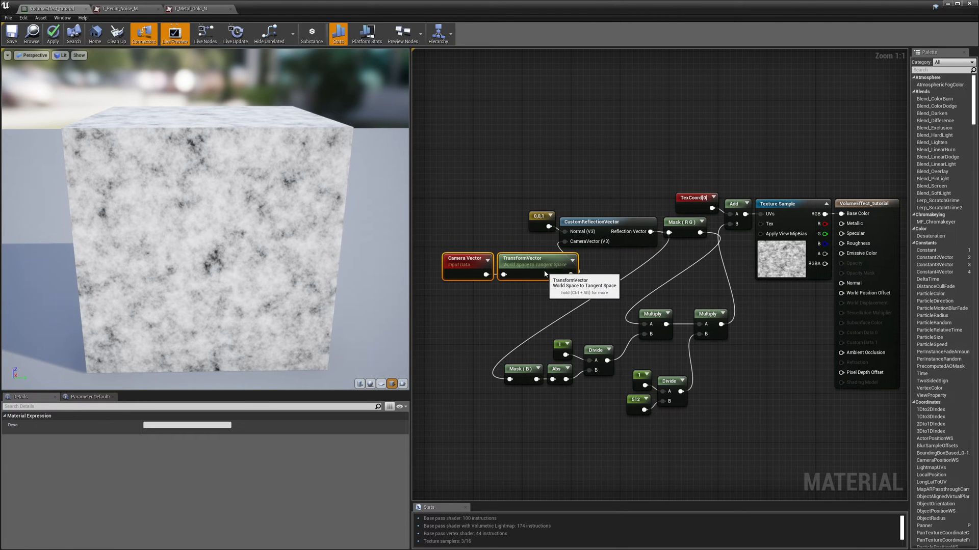
pyautogui.click(605, 223)
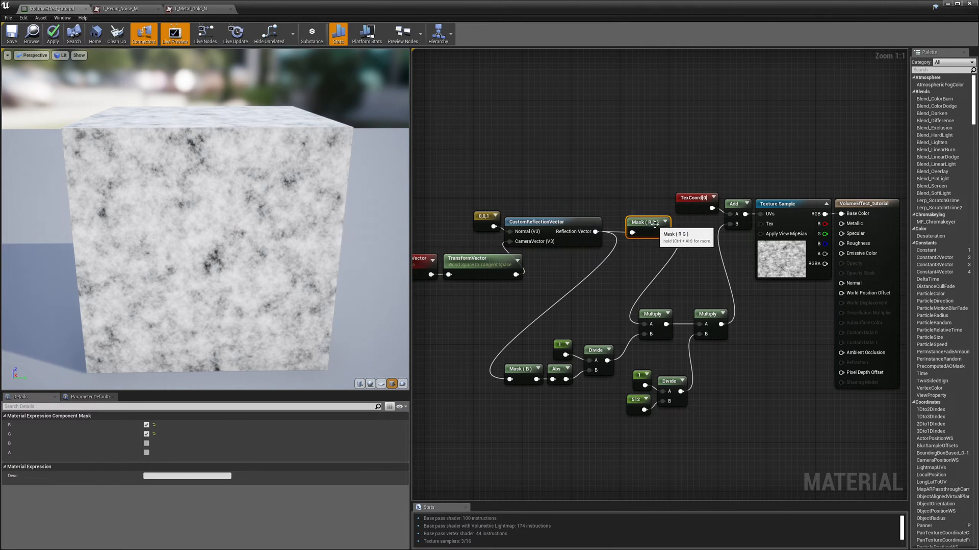
pyautogui.moveTo(697, 228)
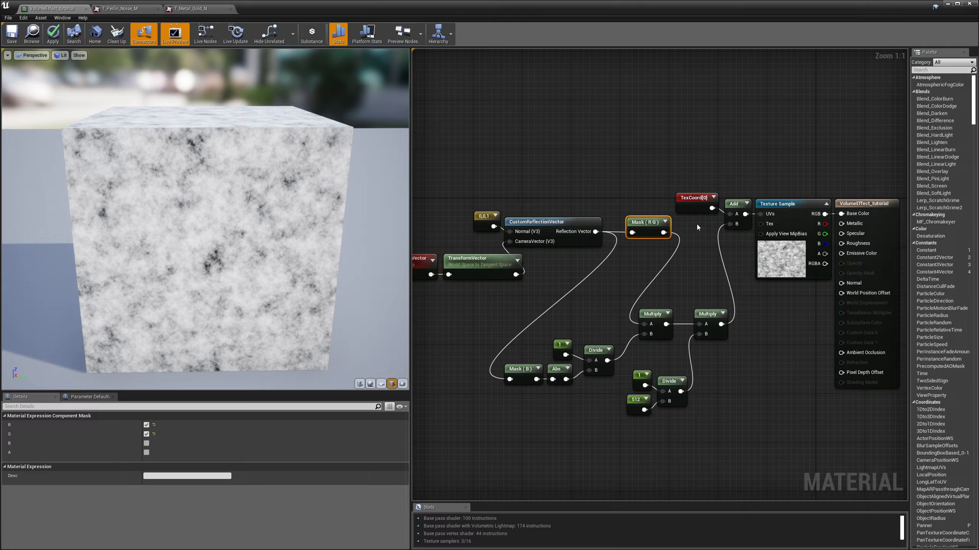
pyautogui.moveTo(585, 320)
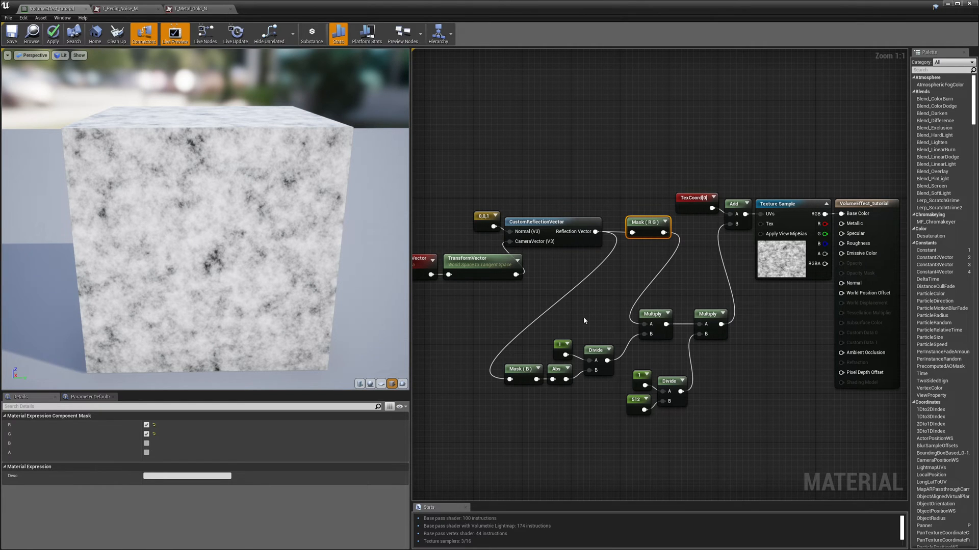
pyautogui.moveTo(520, 369)
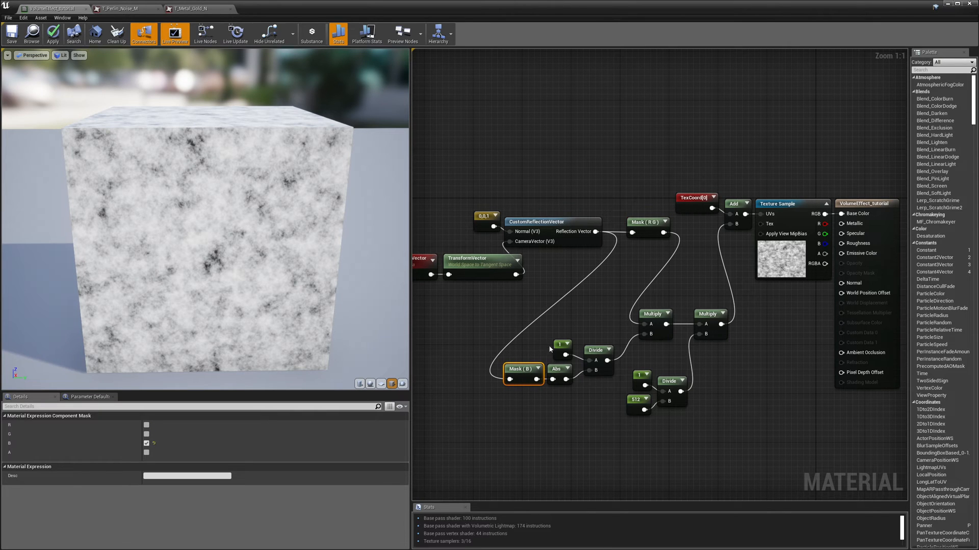
pyautogui.click(559, 345)
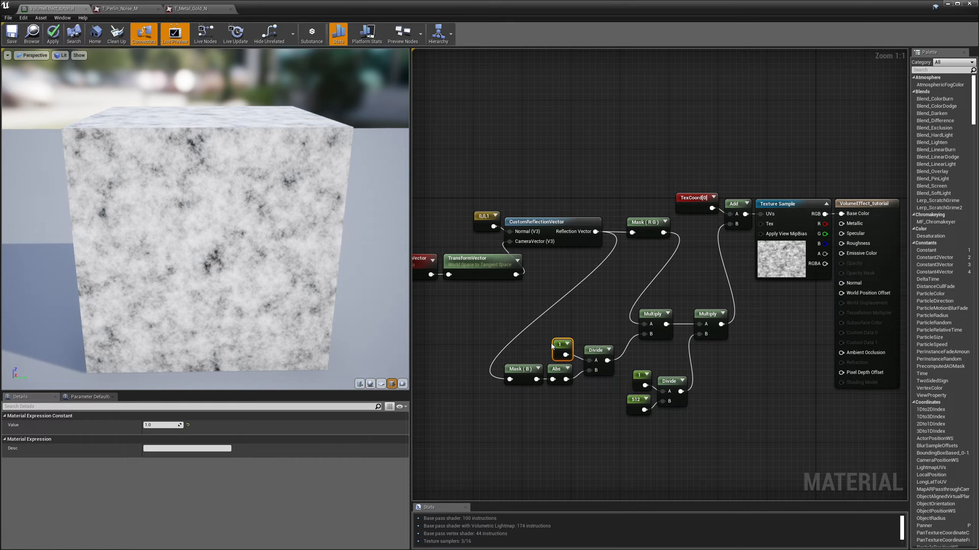
pyautogui.moveTo(638, 364)
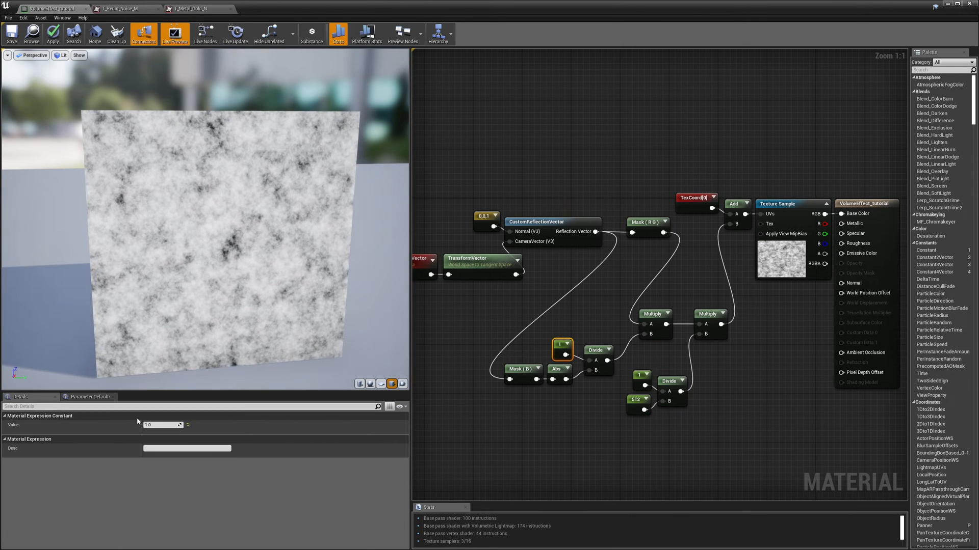
# Step: Change the constant feeding the depth Divide back to 100
pyautogui.click(162, 425)
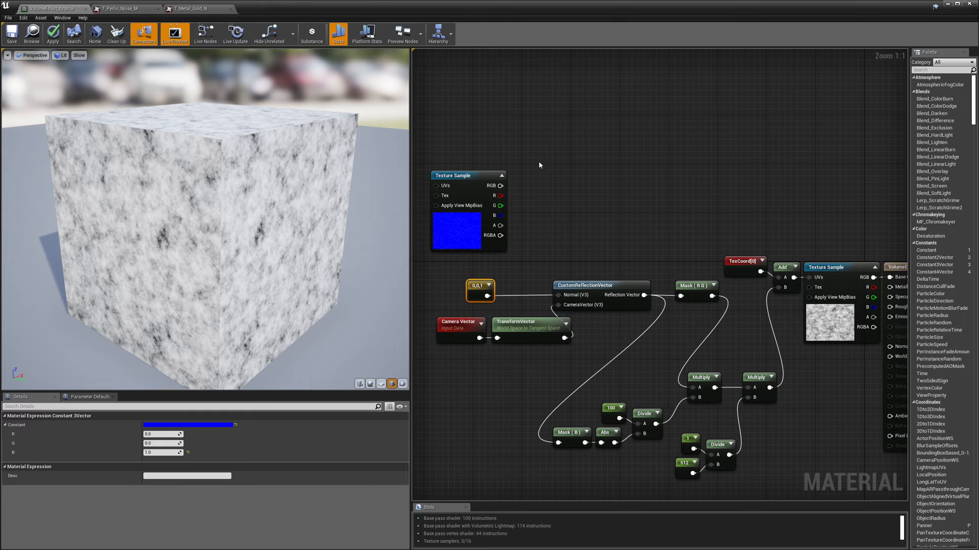
# Step: Wire the Texture Sample RGB into the CustomReflectionVector's Normal pin
pyautogui.moveTo(505, 185); pyautogui.dragTo(538, 274)
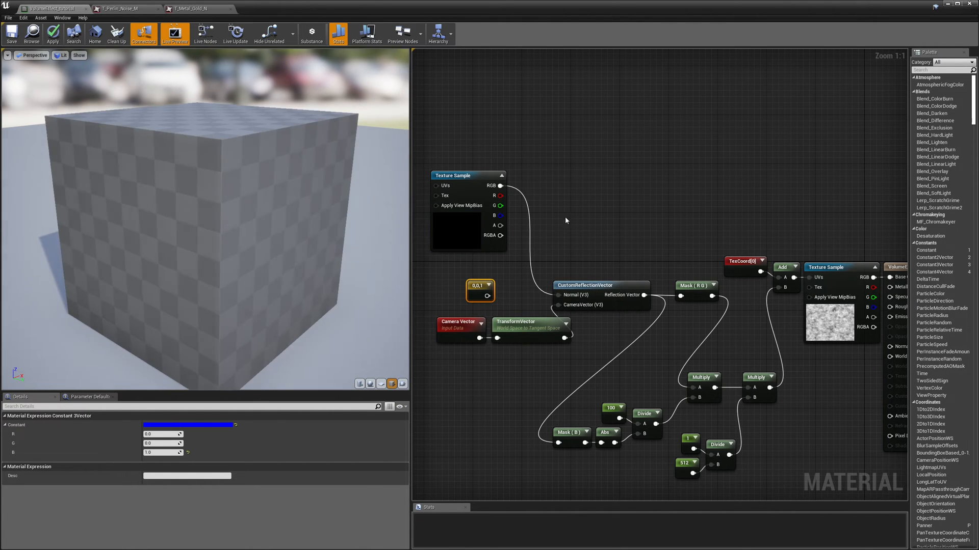
pyautogui.moveTo(580, 152)
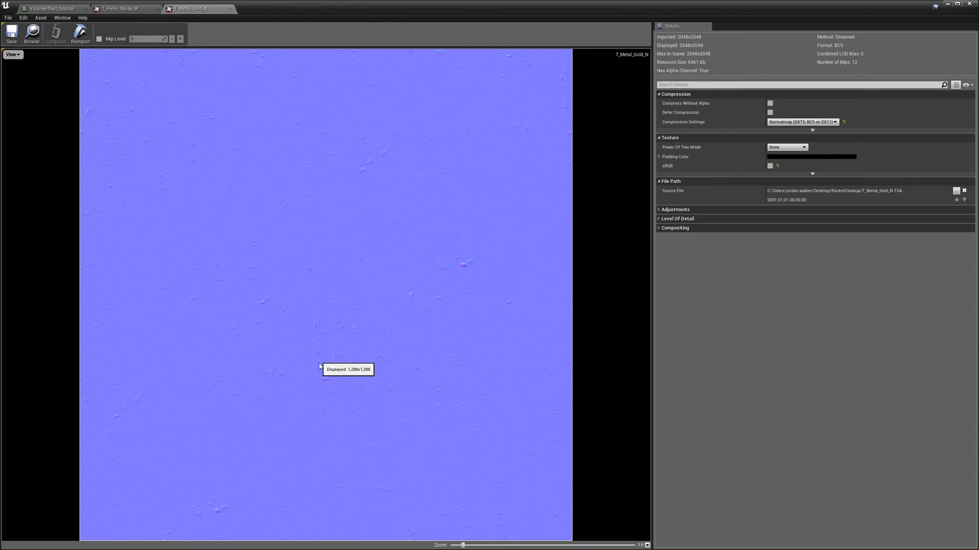
pyautogui.moveTo(324, 384)
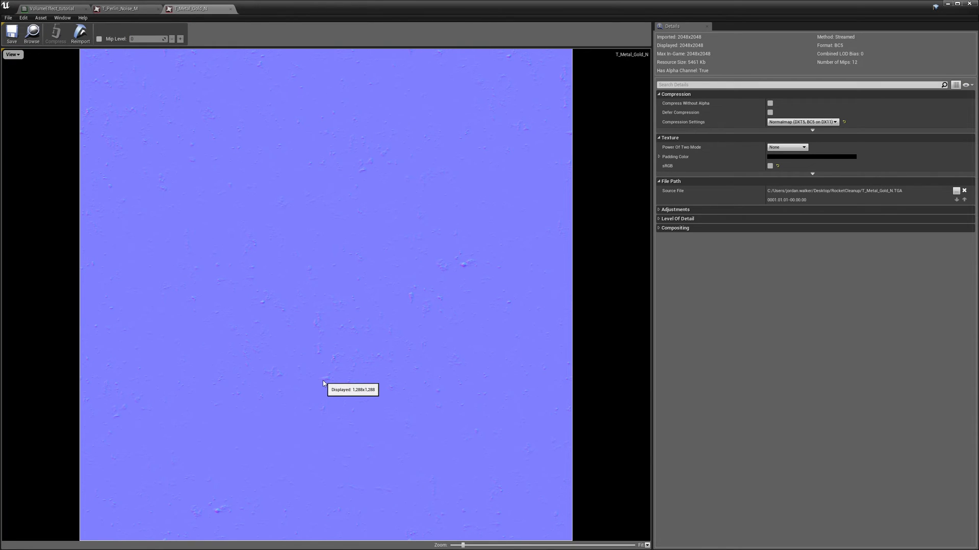
pyautogui.moveTo(463, 266)
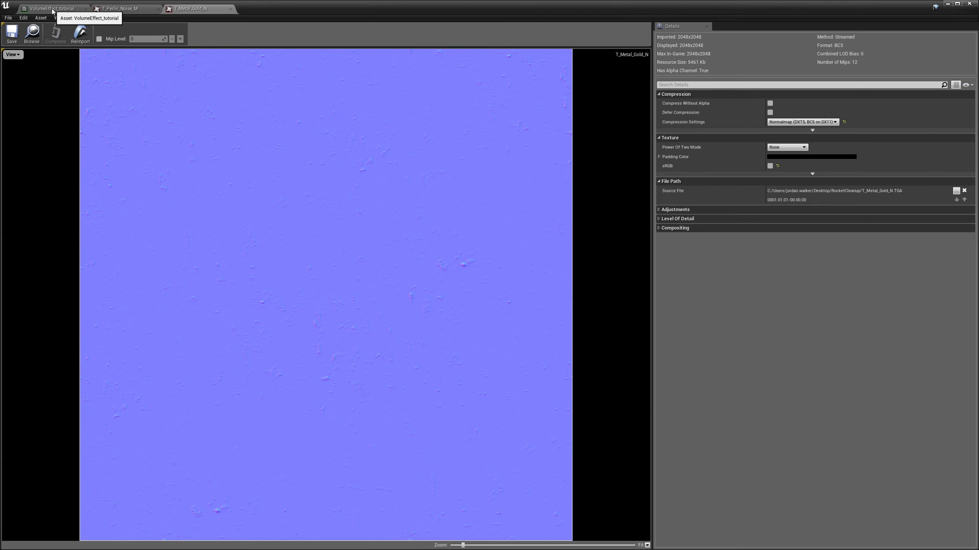
# Step: Return to the VolumeEffect_tutorial graph and select the Texture Sample for the T_Metal_Gold_N map
pyautogui.click(39, 6)
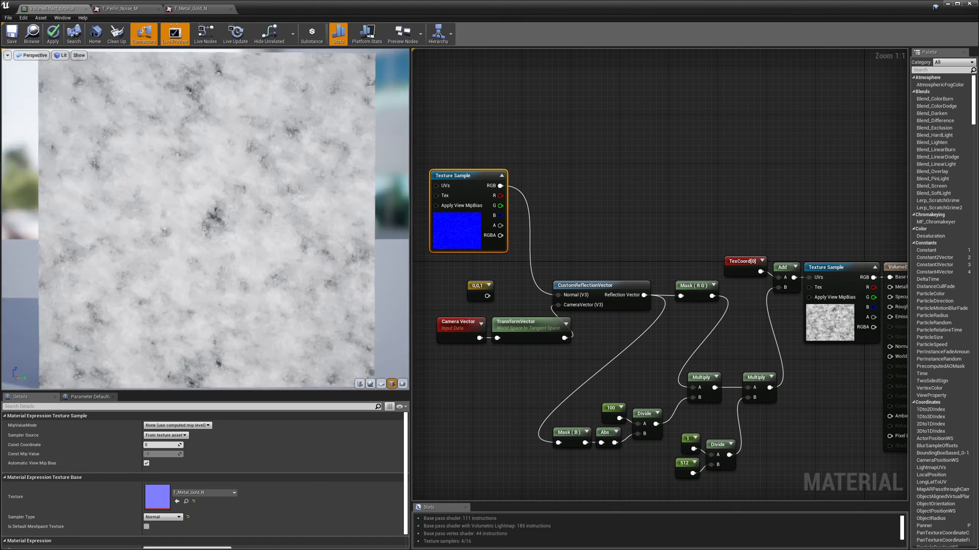
pyautogui.moveTo(760, 325)
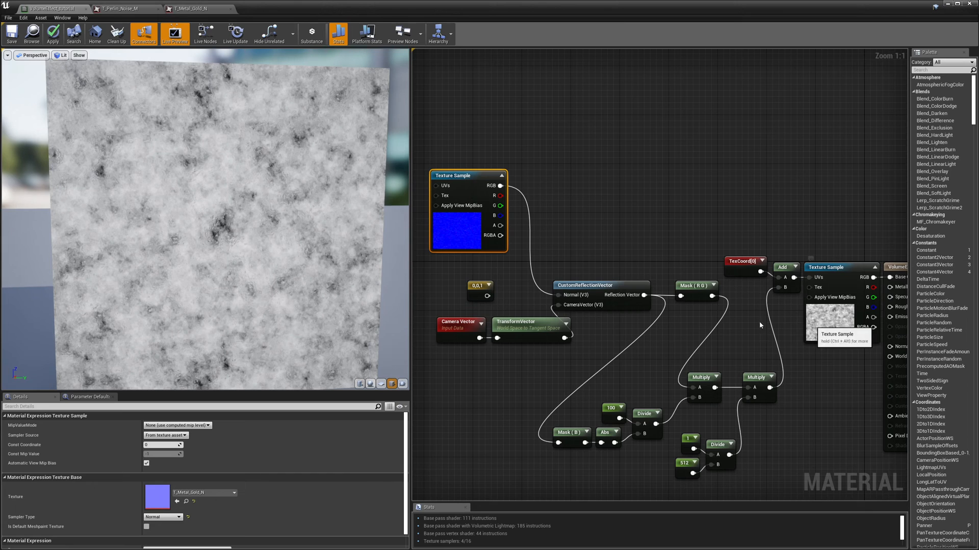
pyautogui.click(609, 408)
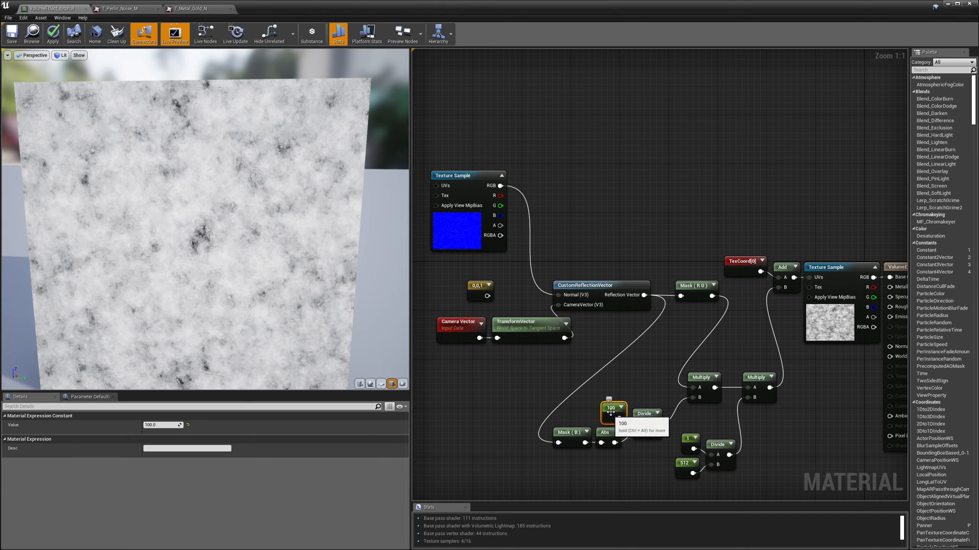
# Step: Scale the noise texture's R channel by 50 and feed it into the depth Divide's A pin
pyautogui.scroll(-3)
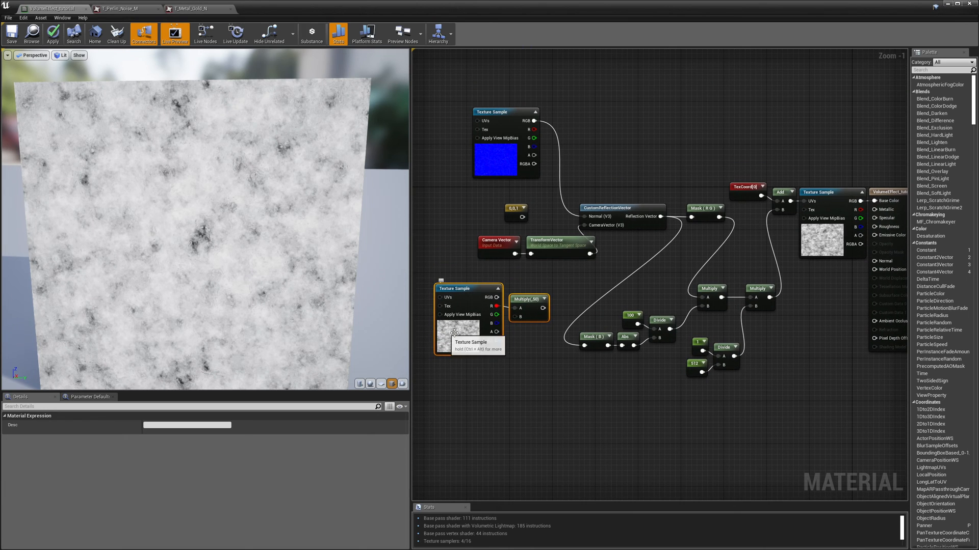
pyautogui.moveTo(809, 239)
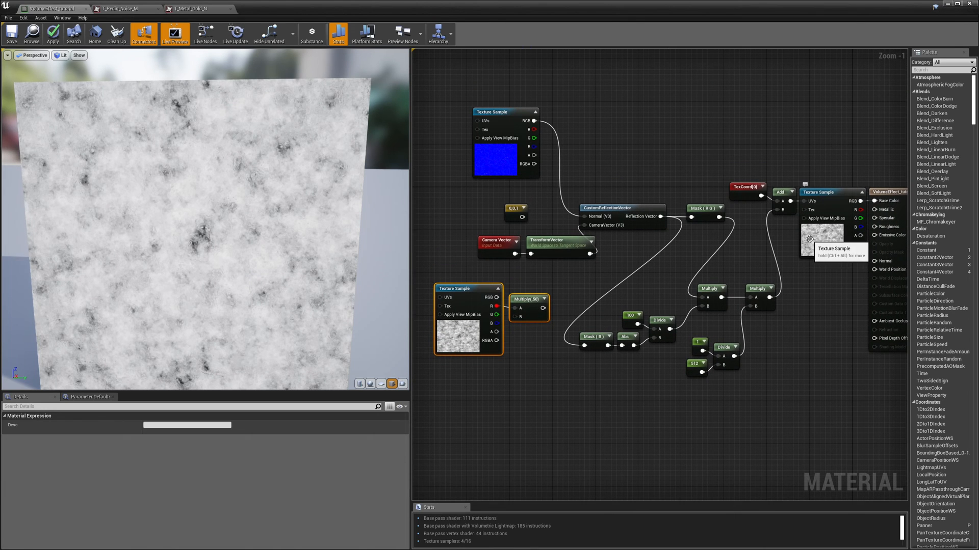
pyautogui.moveTo(728, 252)
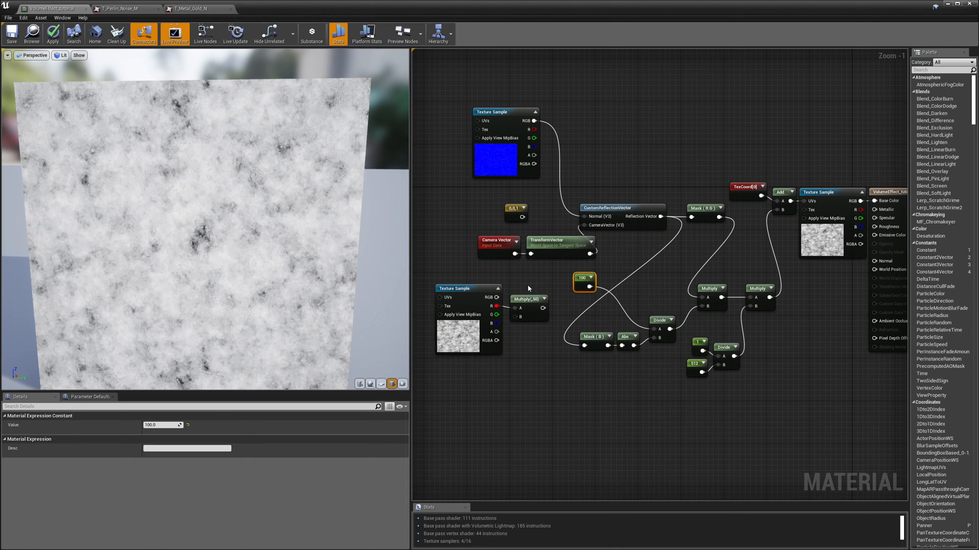
pyautogui.click(528, 300)
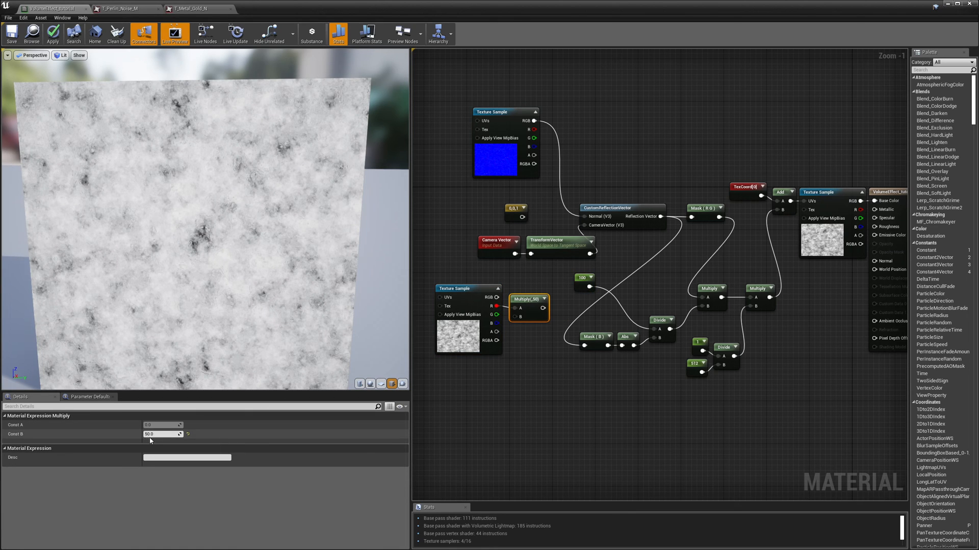
pyautogui.moveTo(540, 308)
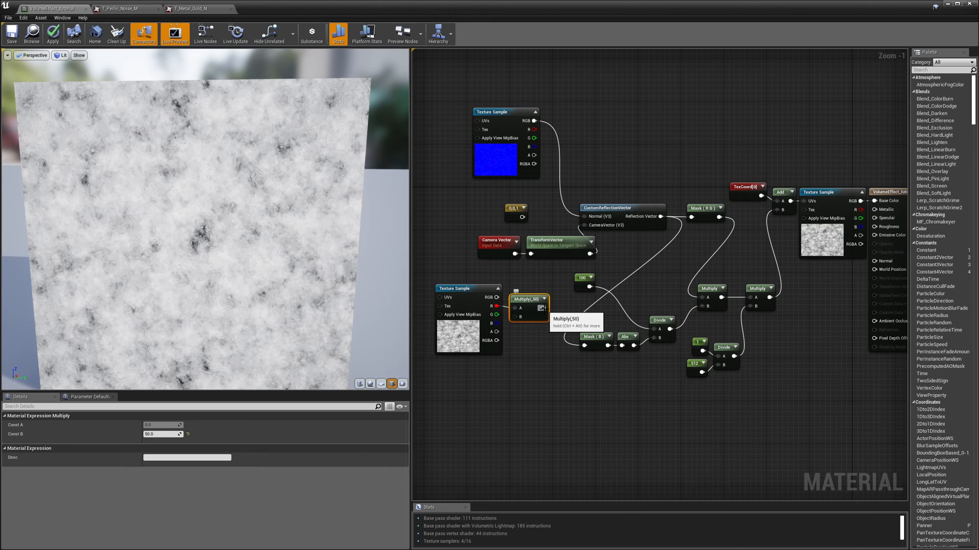
pyautogui.moveTo(543, 307); pyautogui.dragTo(639, 324)
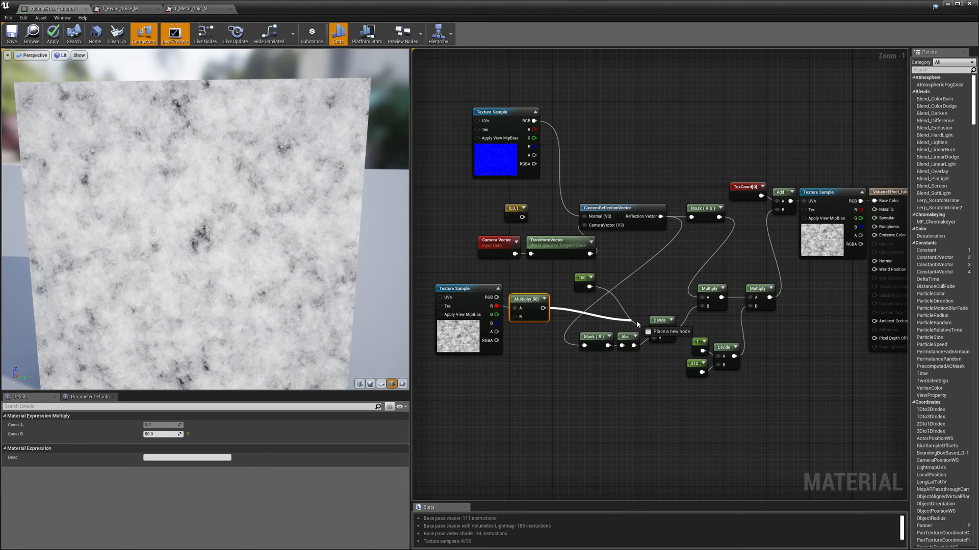